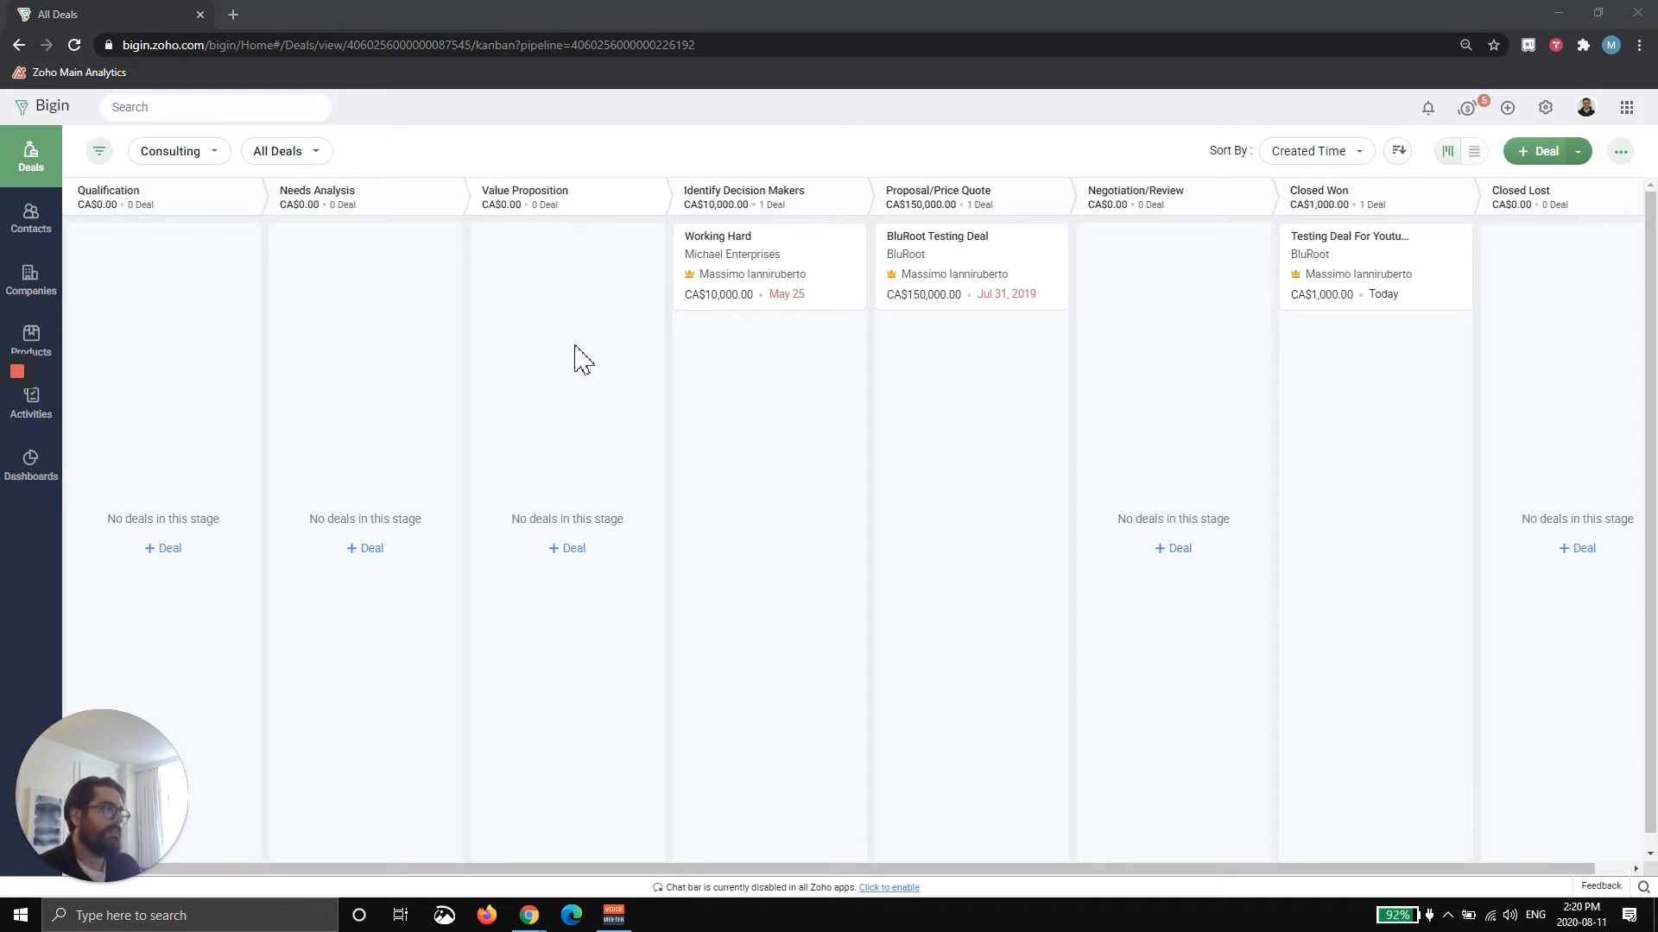
pyautogui.moveTo(1126, 332)
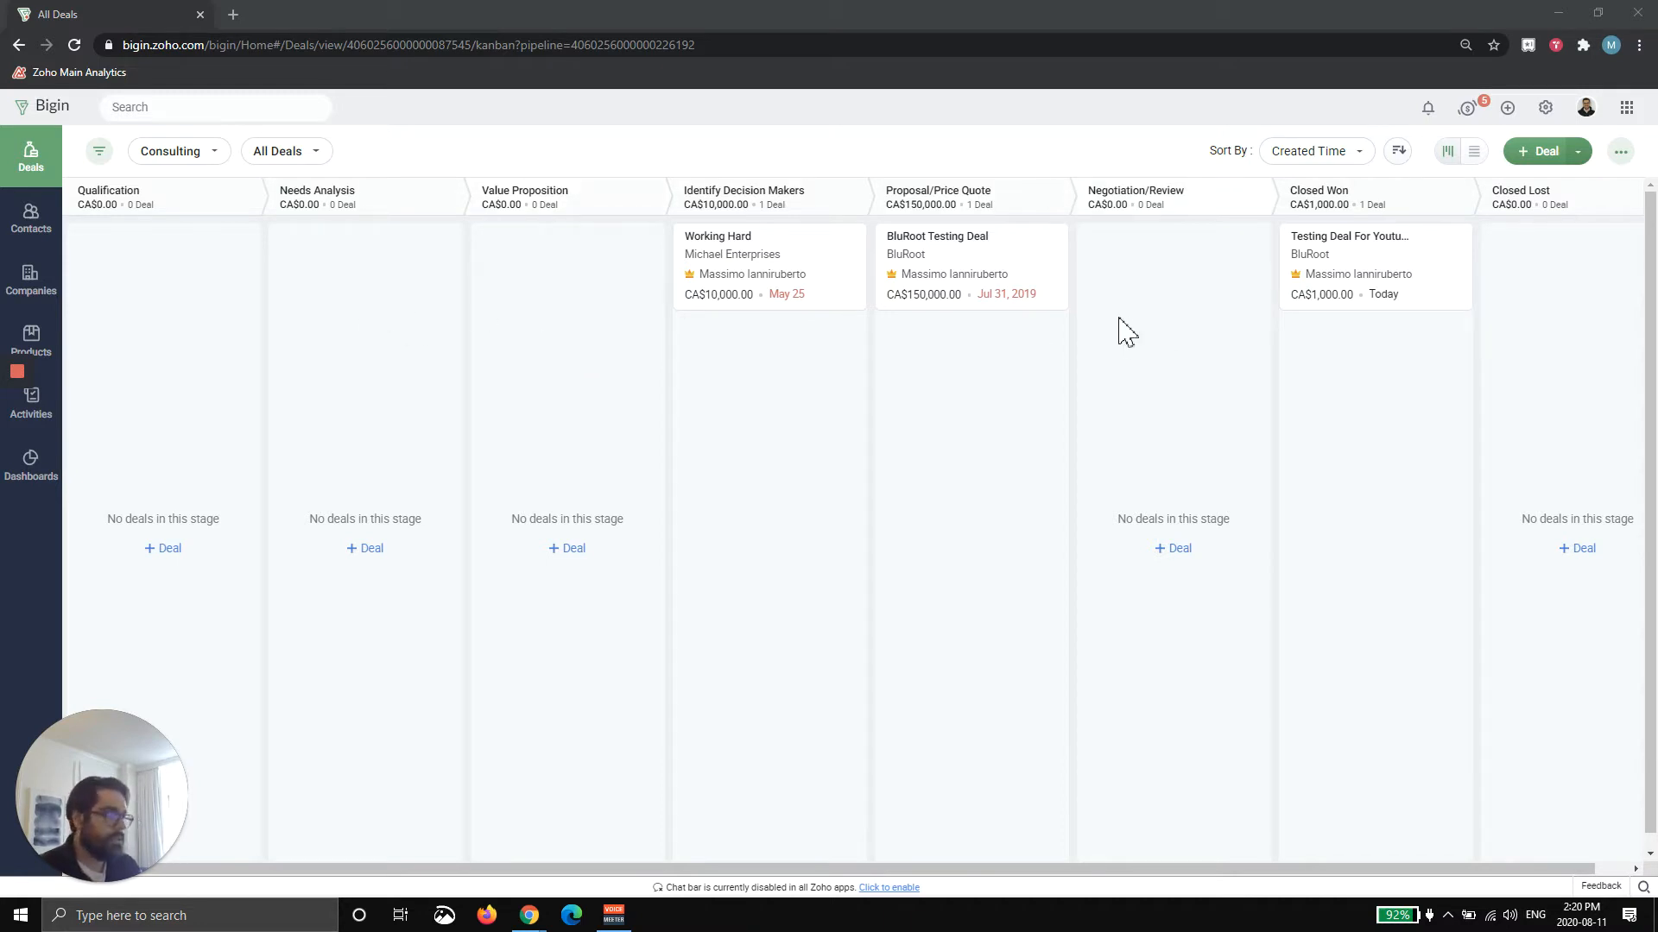
pyautogui.moveTo(1110, 325)
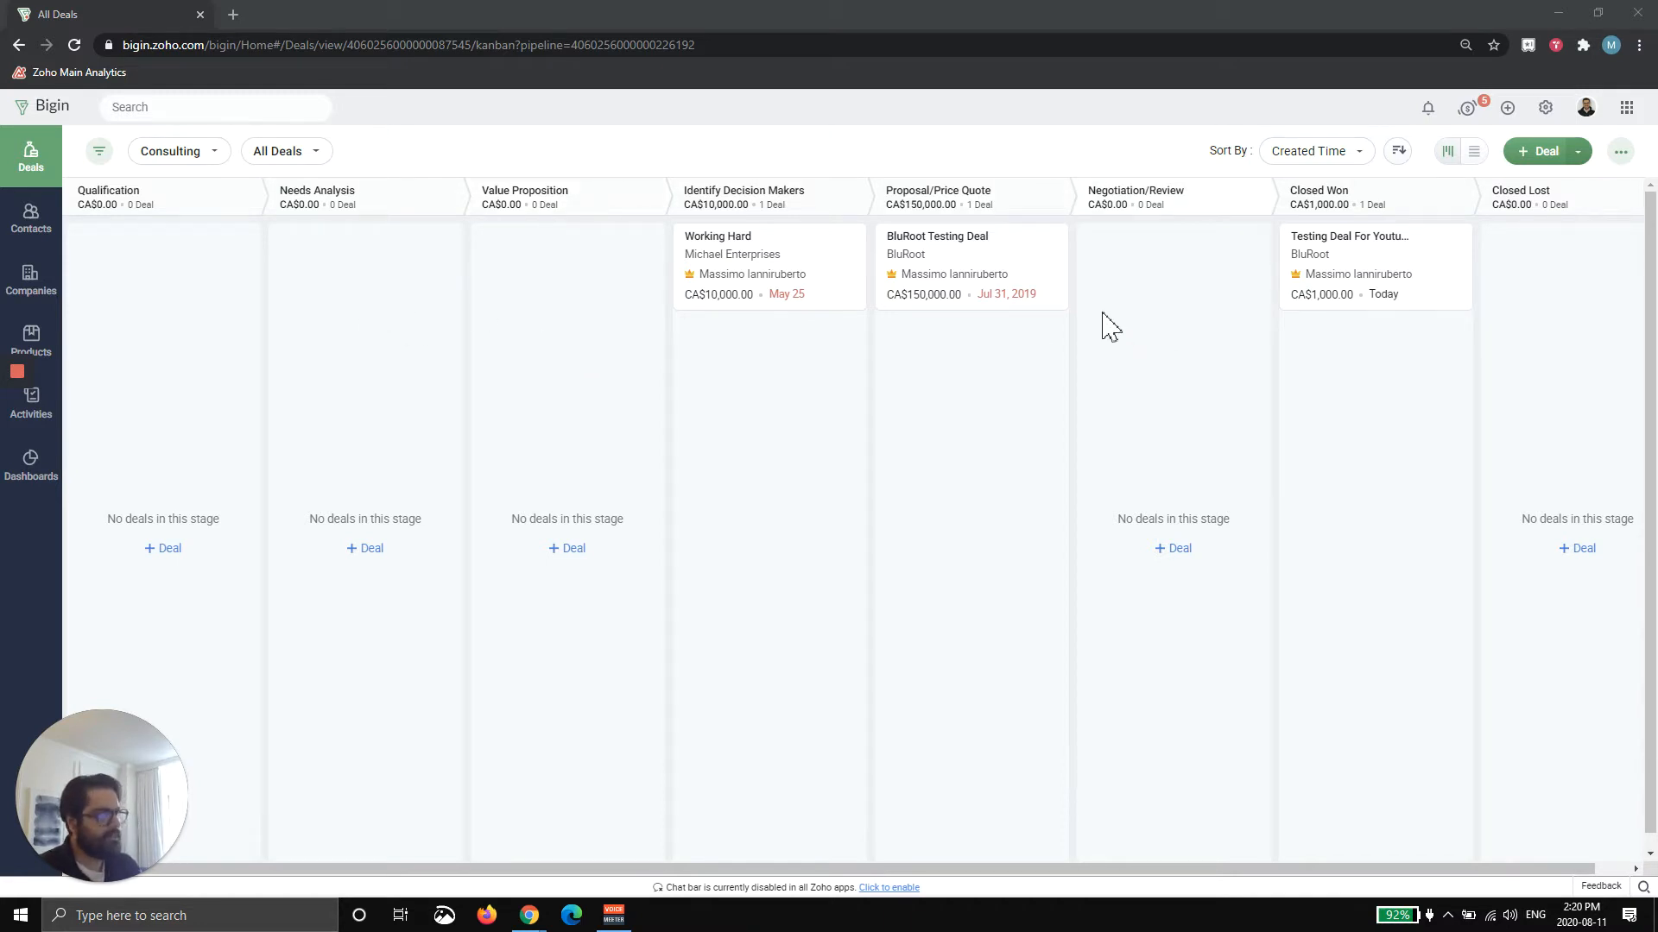
pyautogui.moveTo(31, 404)
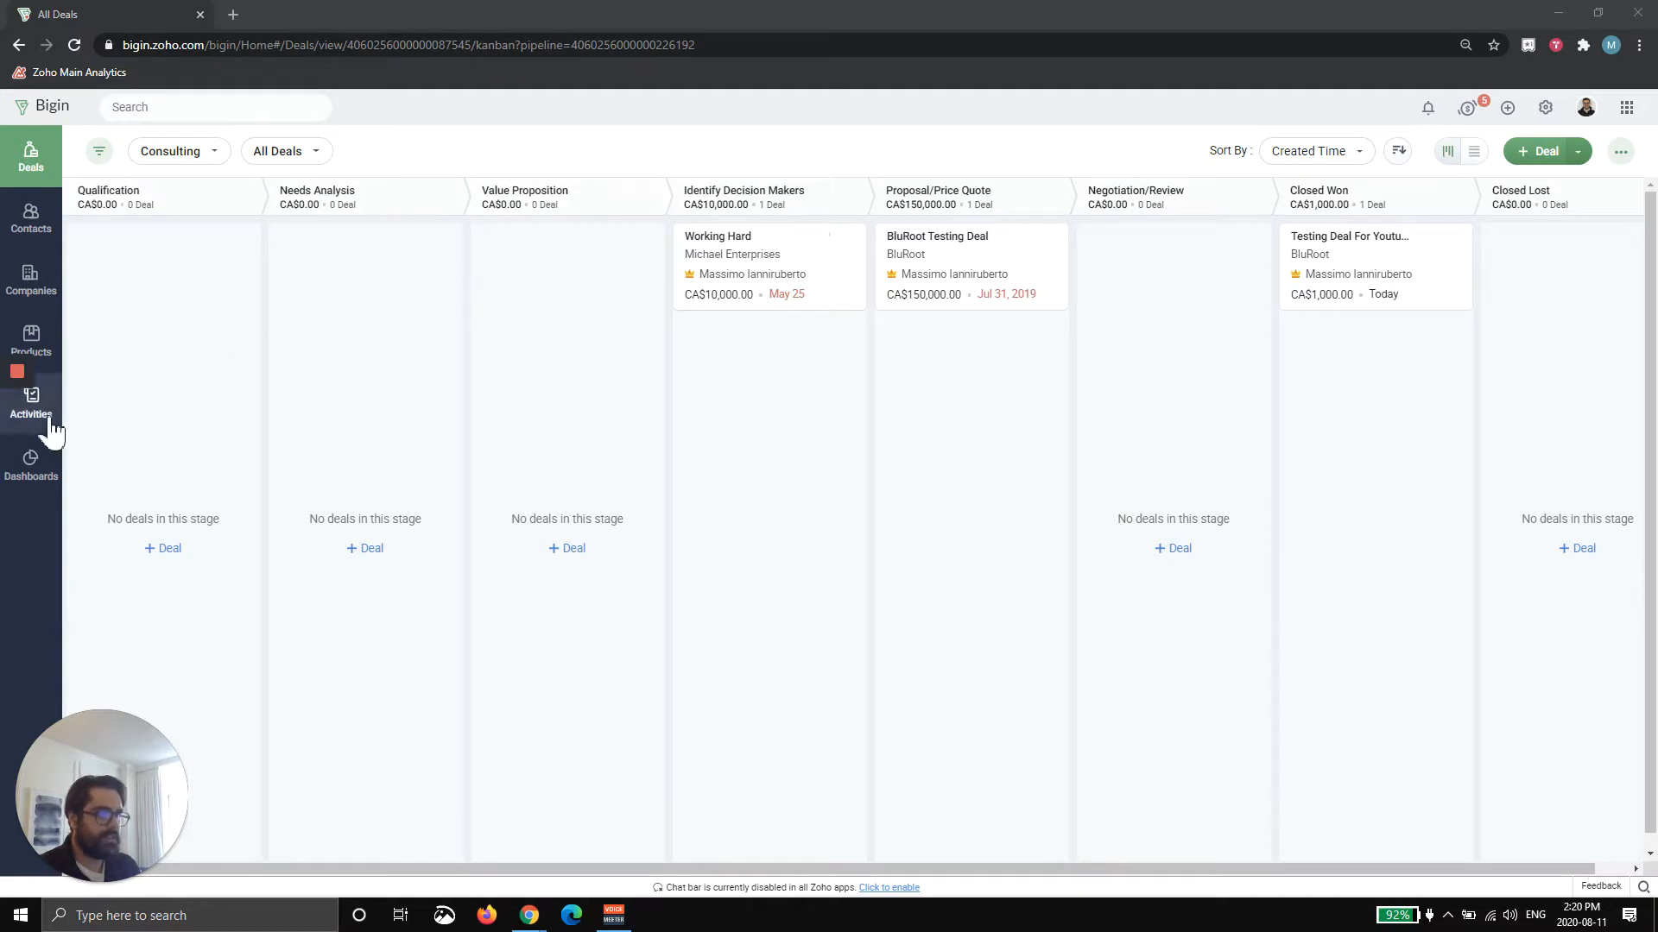
# Step: Go to the Activities section to see the task list
pyautogui.click(31, 402)
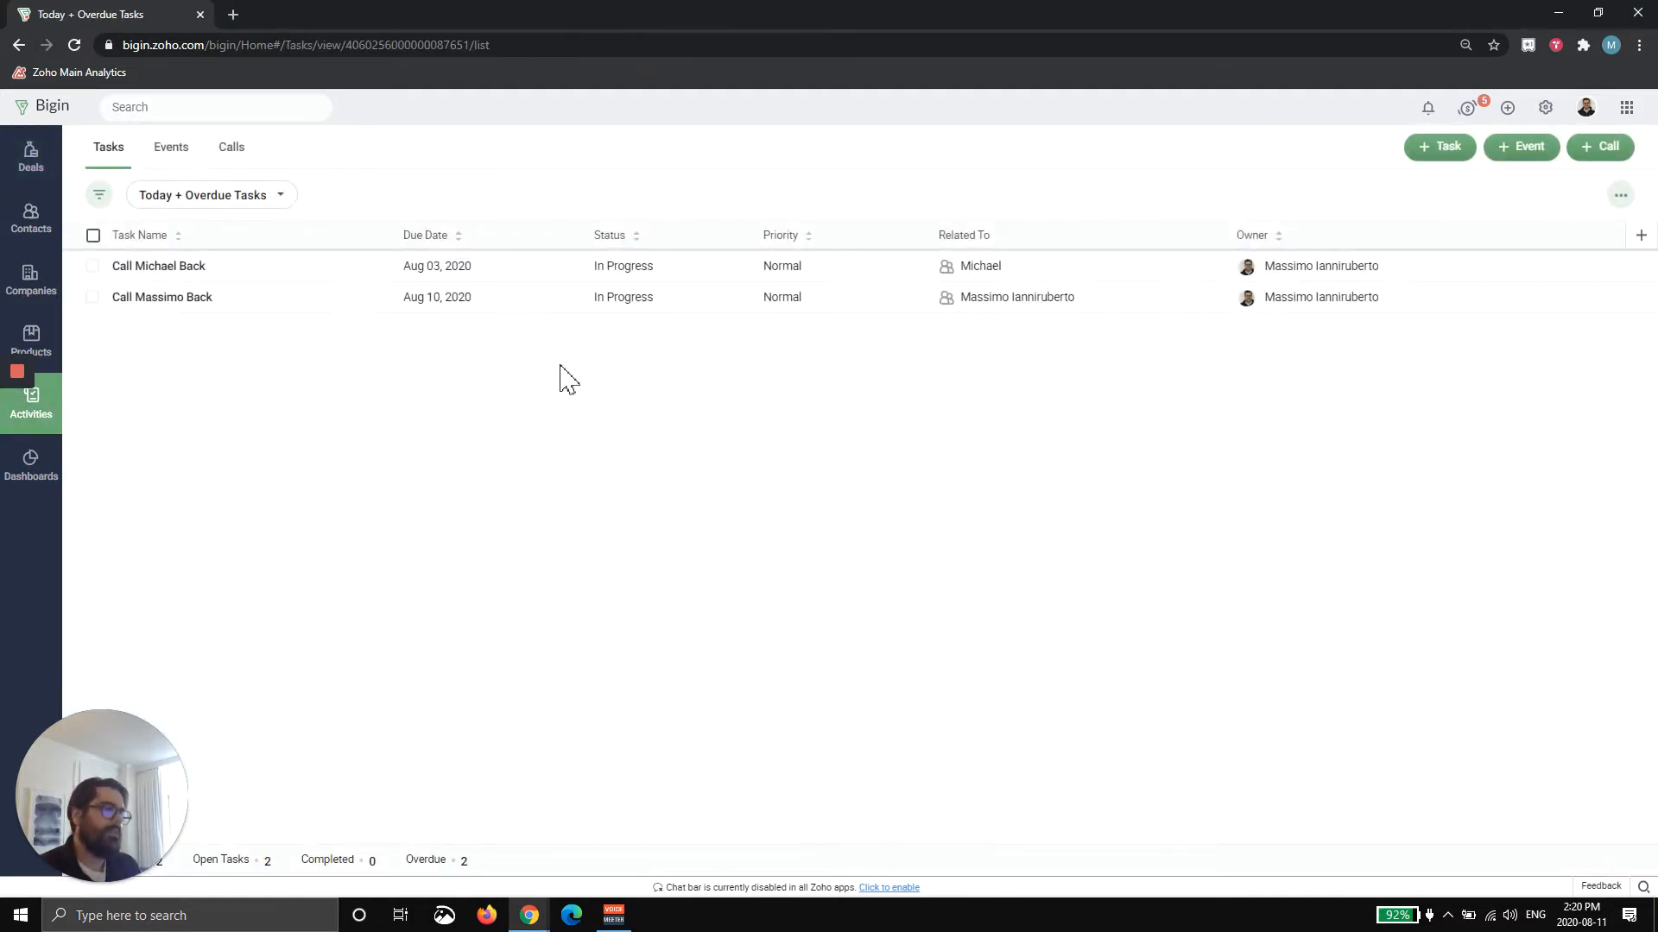
pyautogui.moveTo(573, 373)
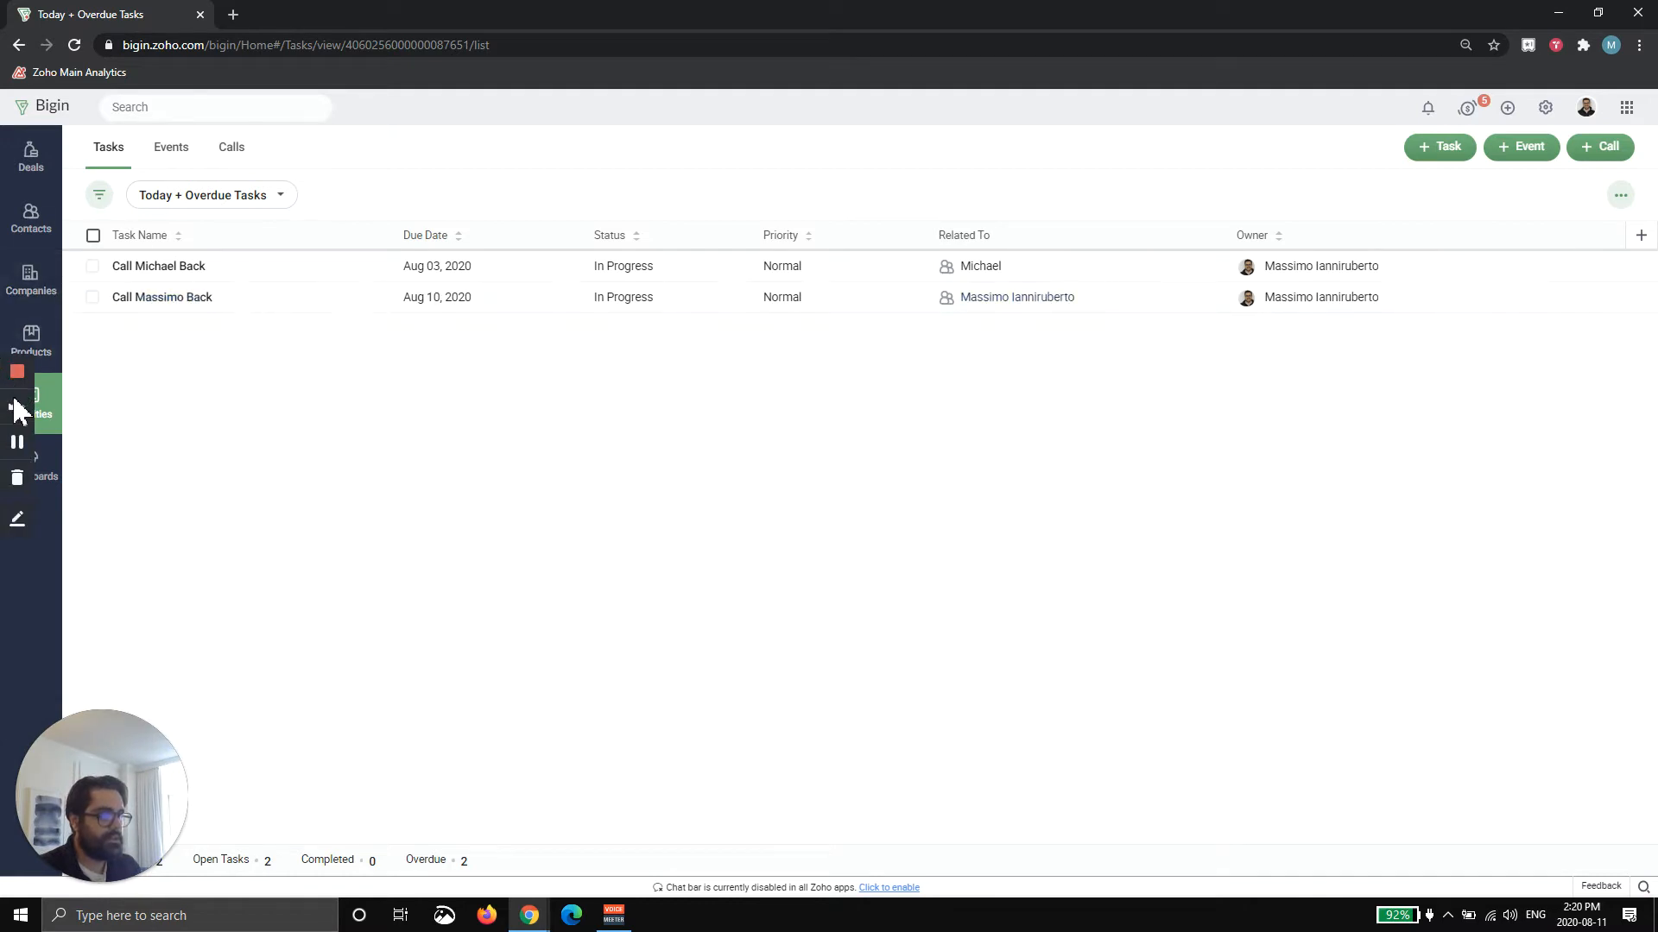
pyautogui.moveTo(18, 442)
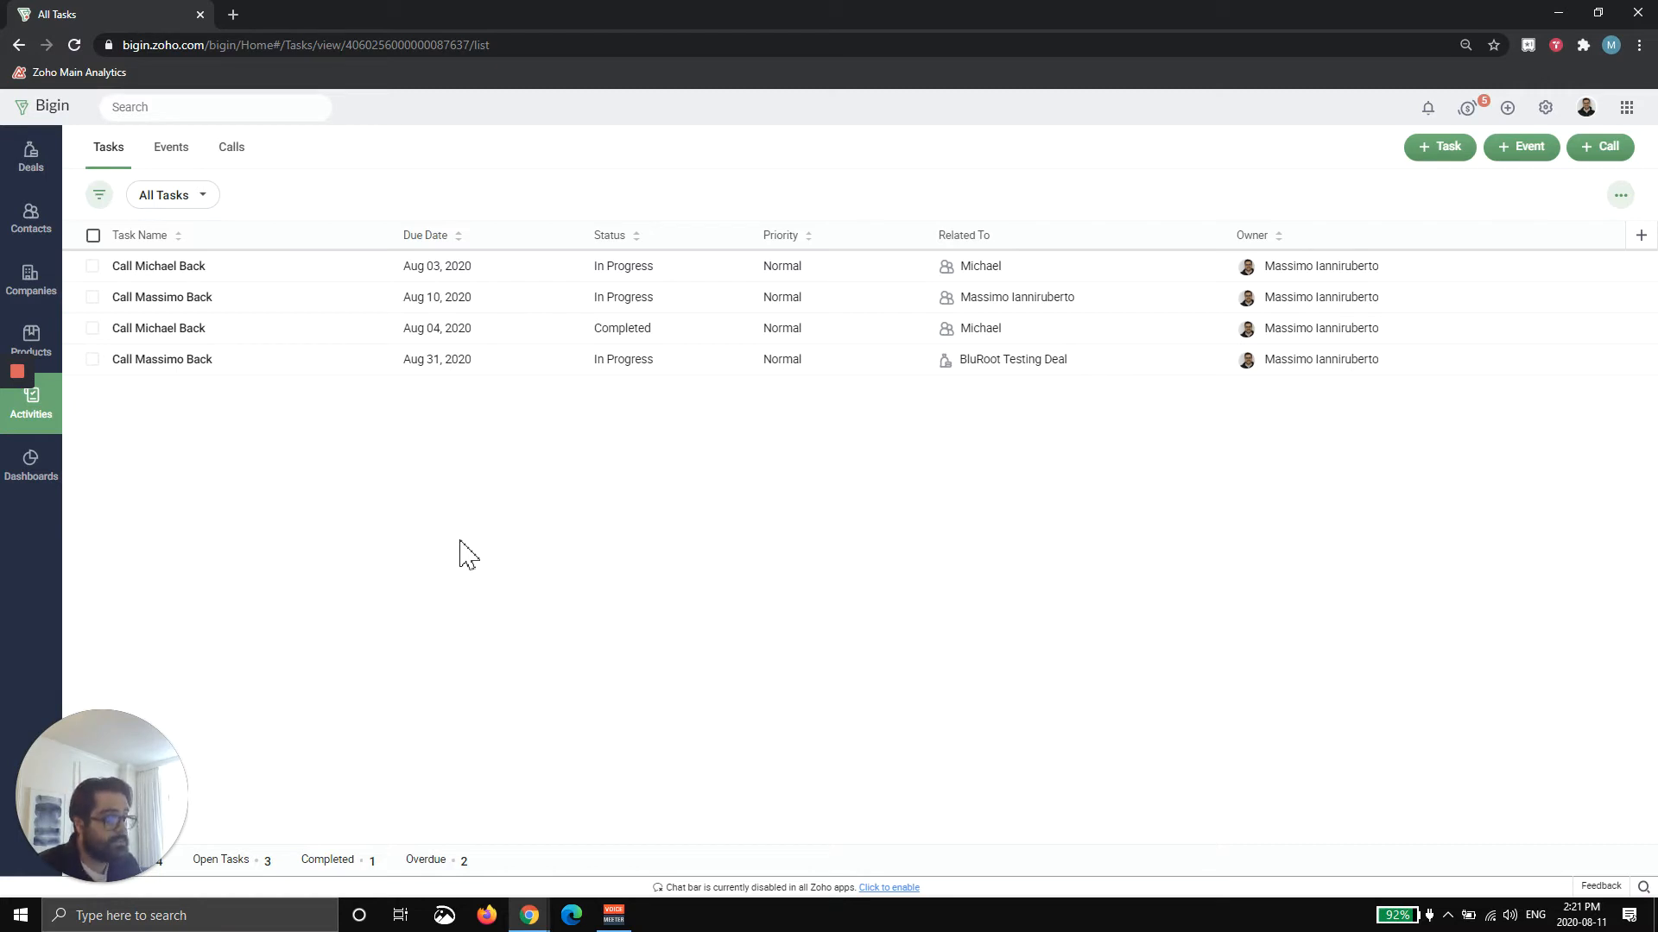
pyautogui.moveTo(634, 539)
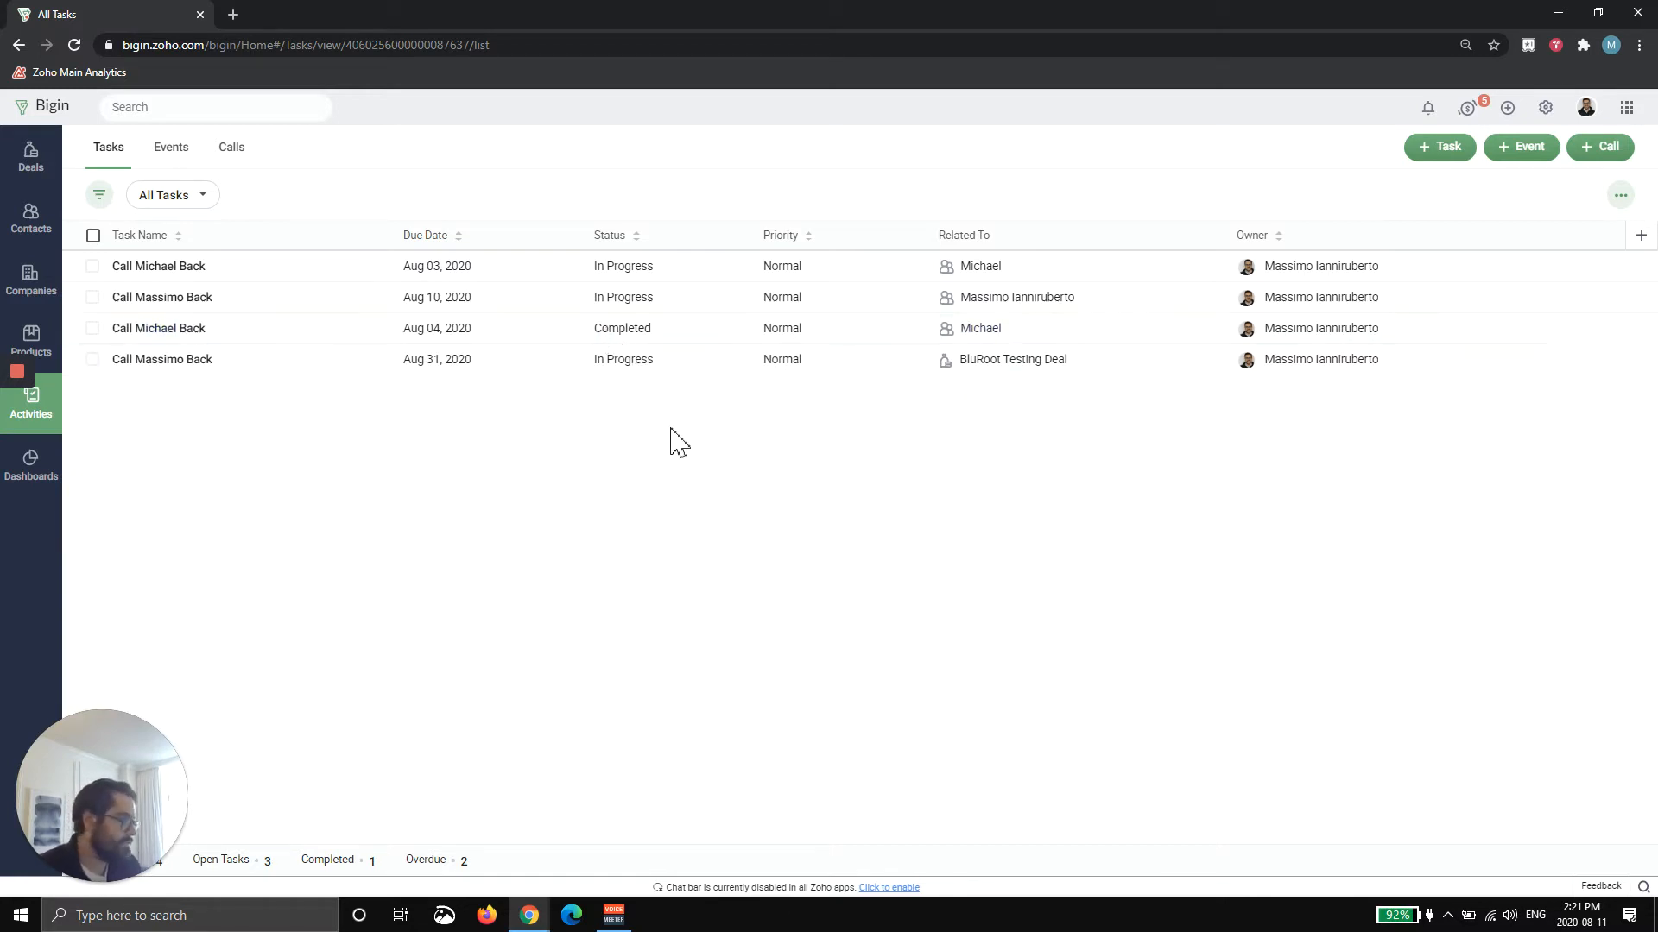
pyautogui.moveTo(191, 209)
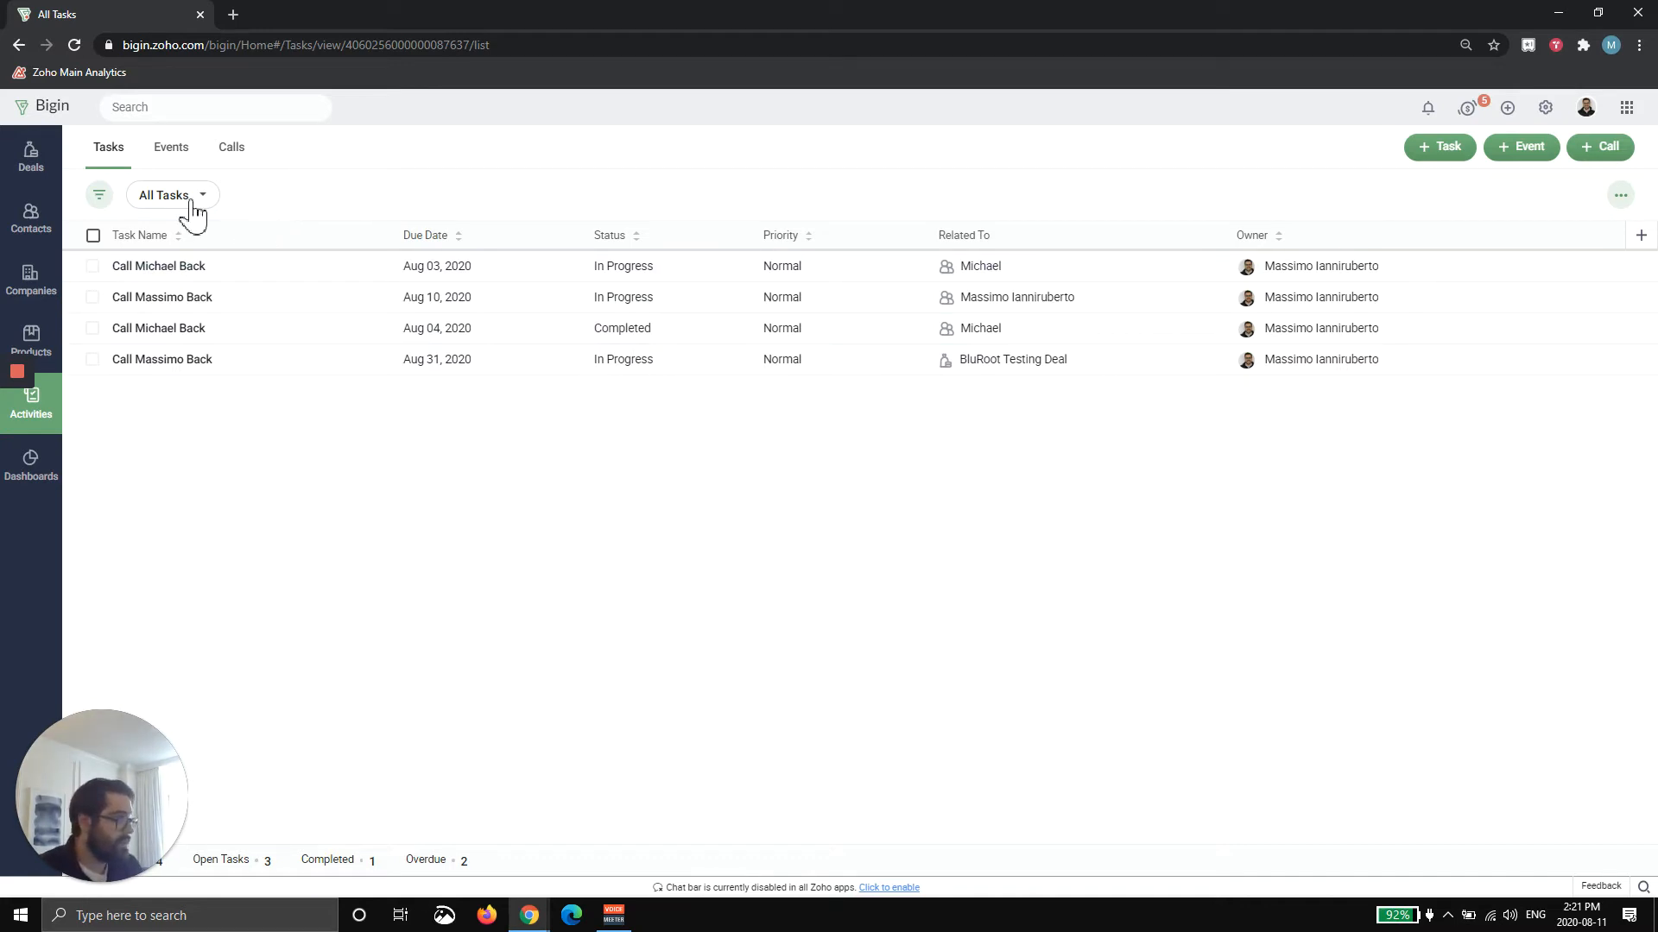
# Step: Star the Today + Overdue Tasks view as a favourite and switch to it
pyautogui.click(167, 195)
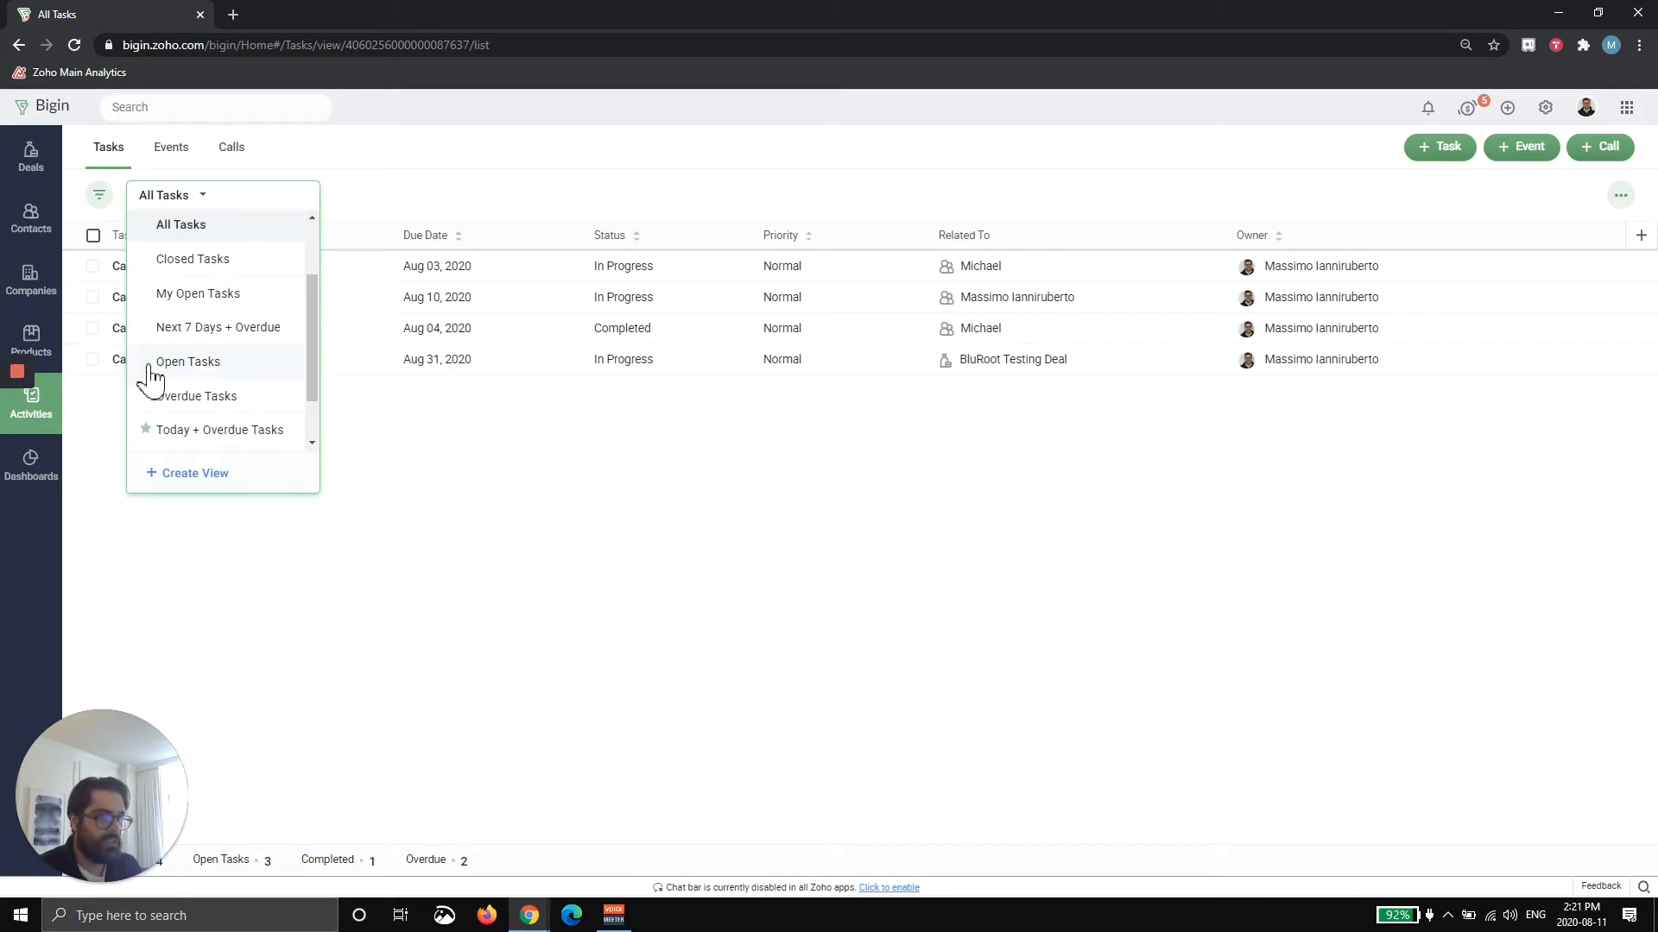
pyautogui.click(145, 430)
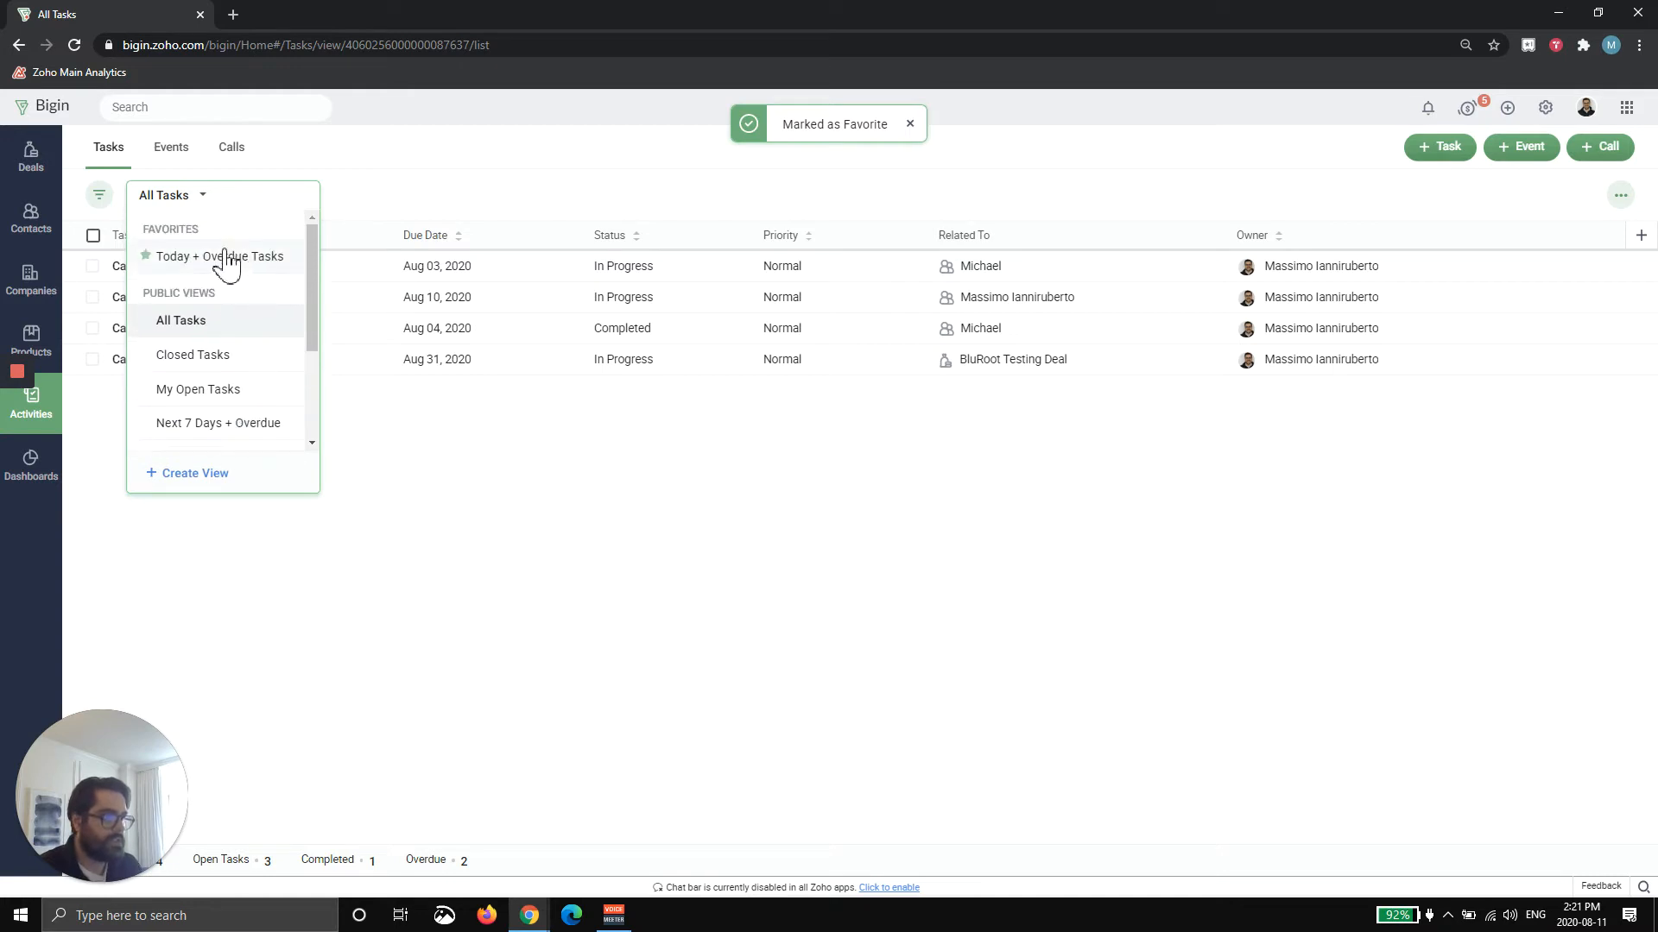
pyautogui.click(219, 255)
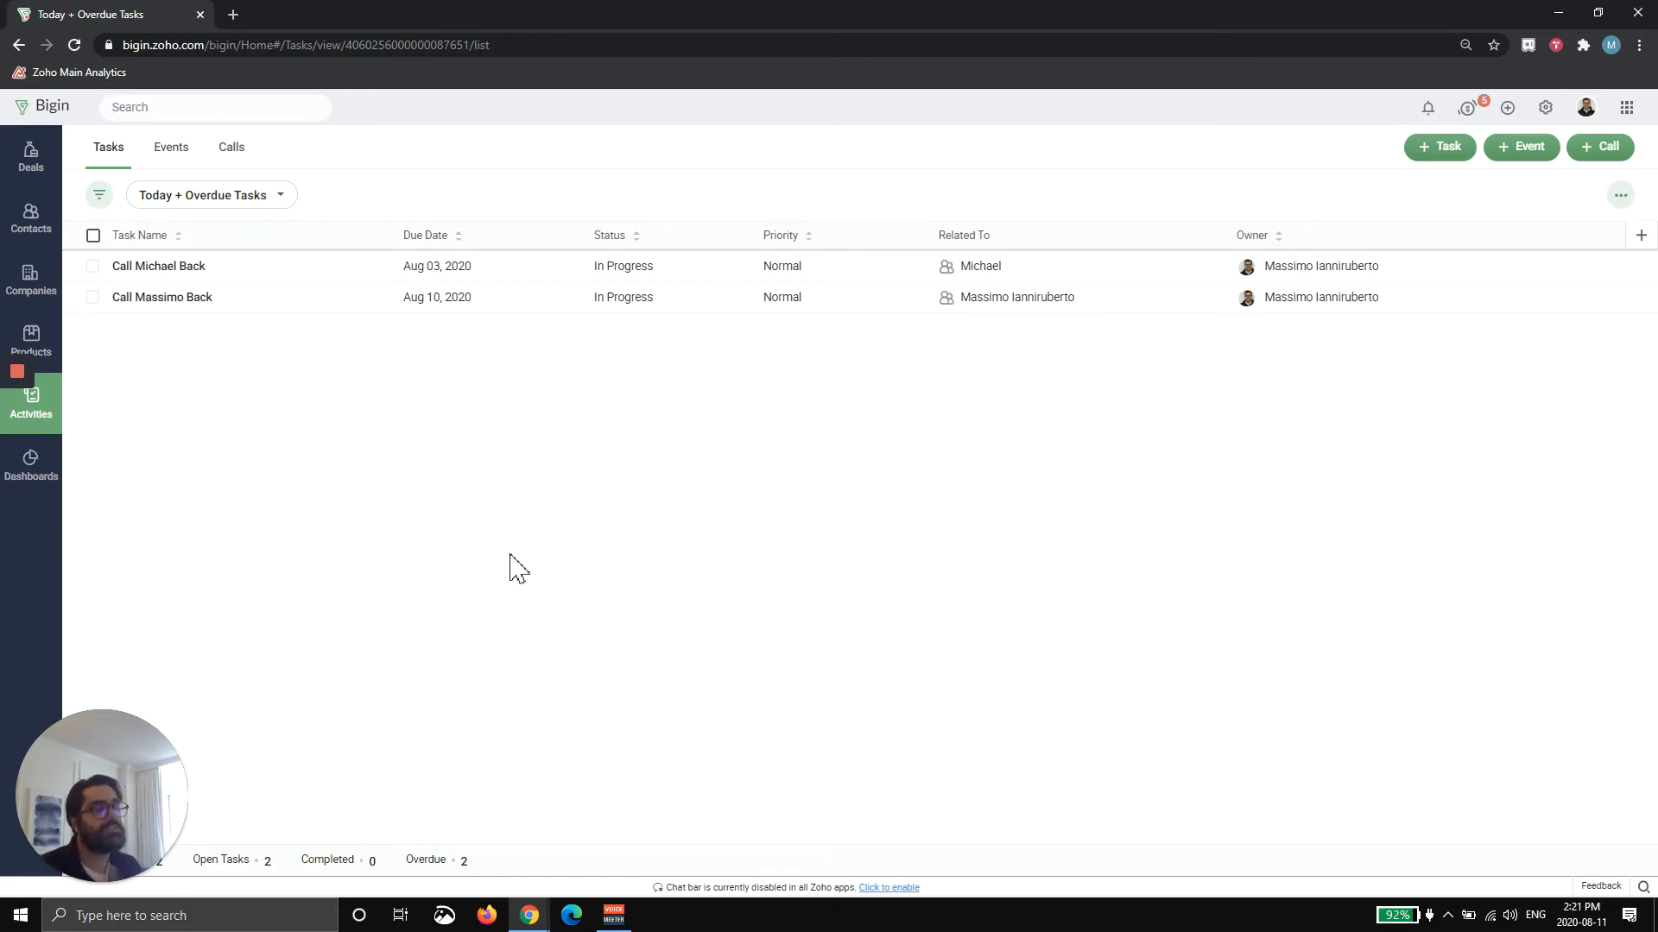
pyautogui.moveTo(408, 360)
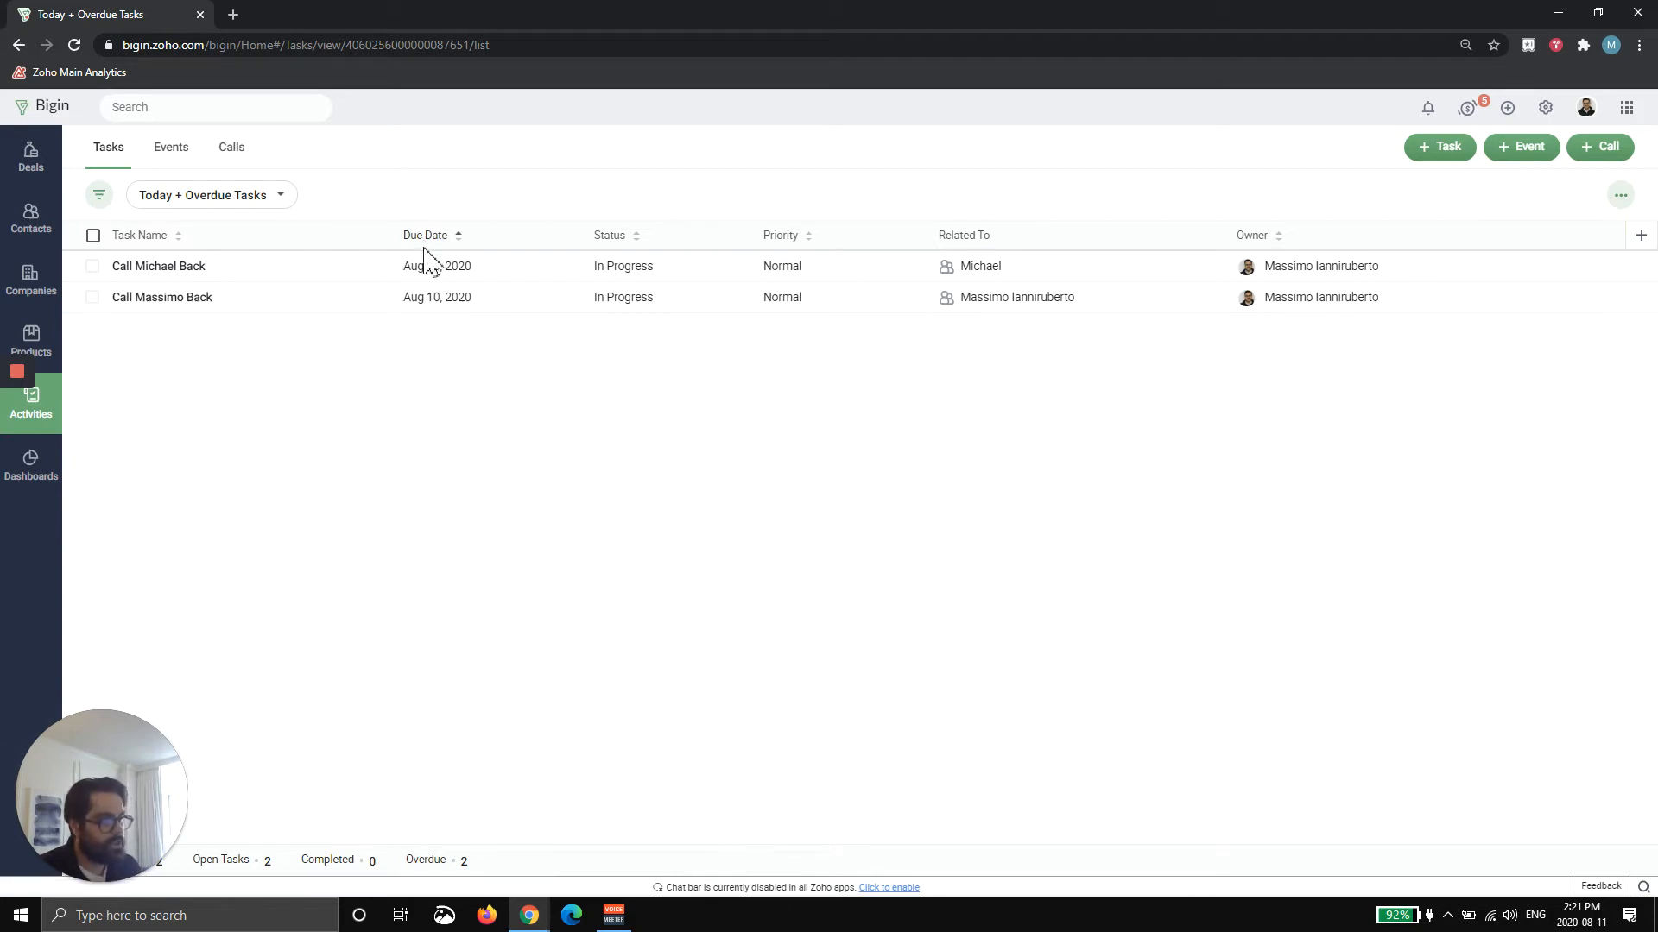
pyautogui.click(426, 235)
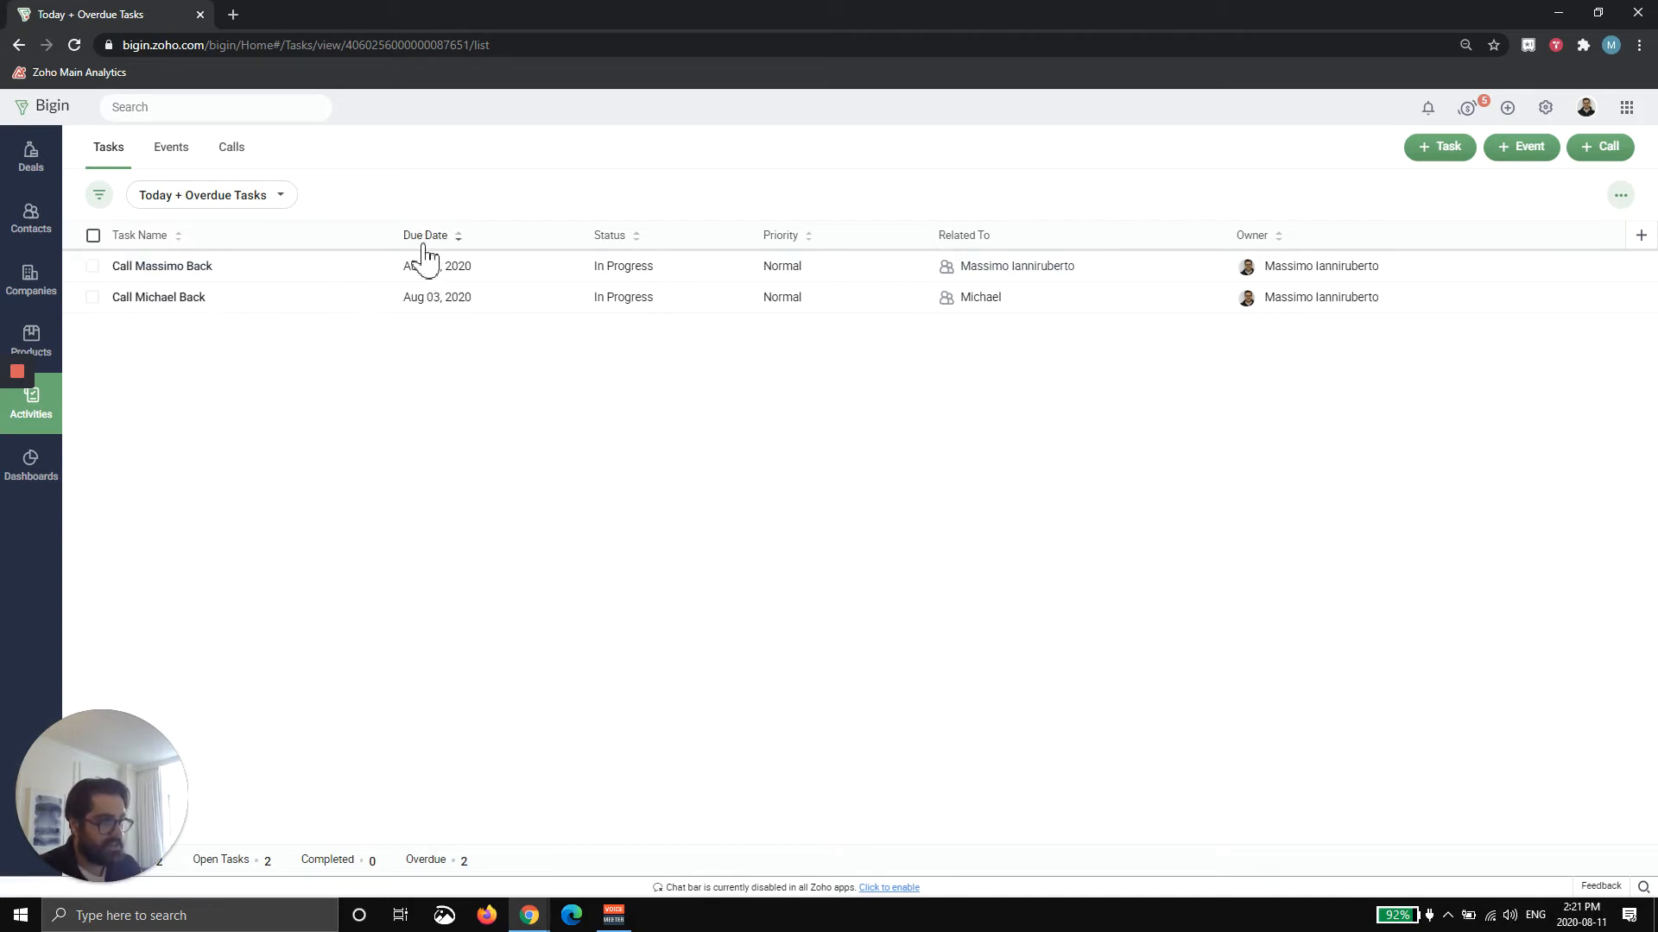
pyautogui.click(424, 235)
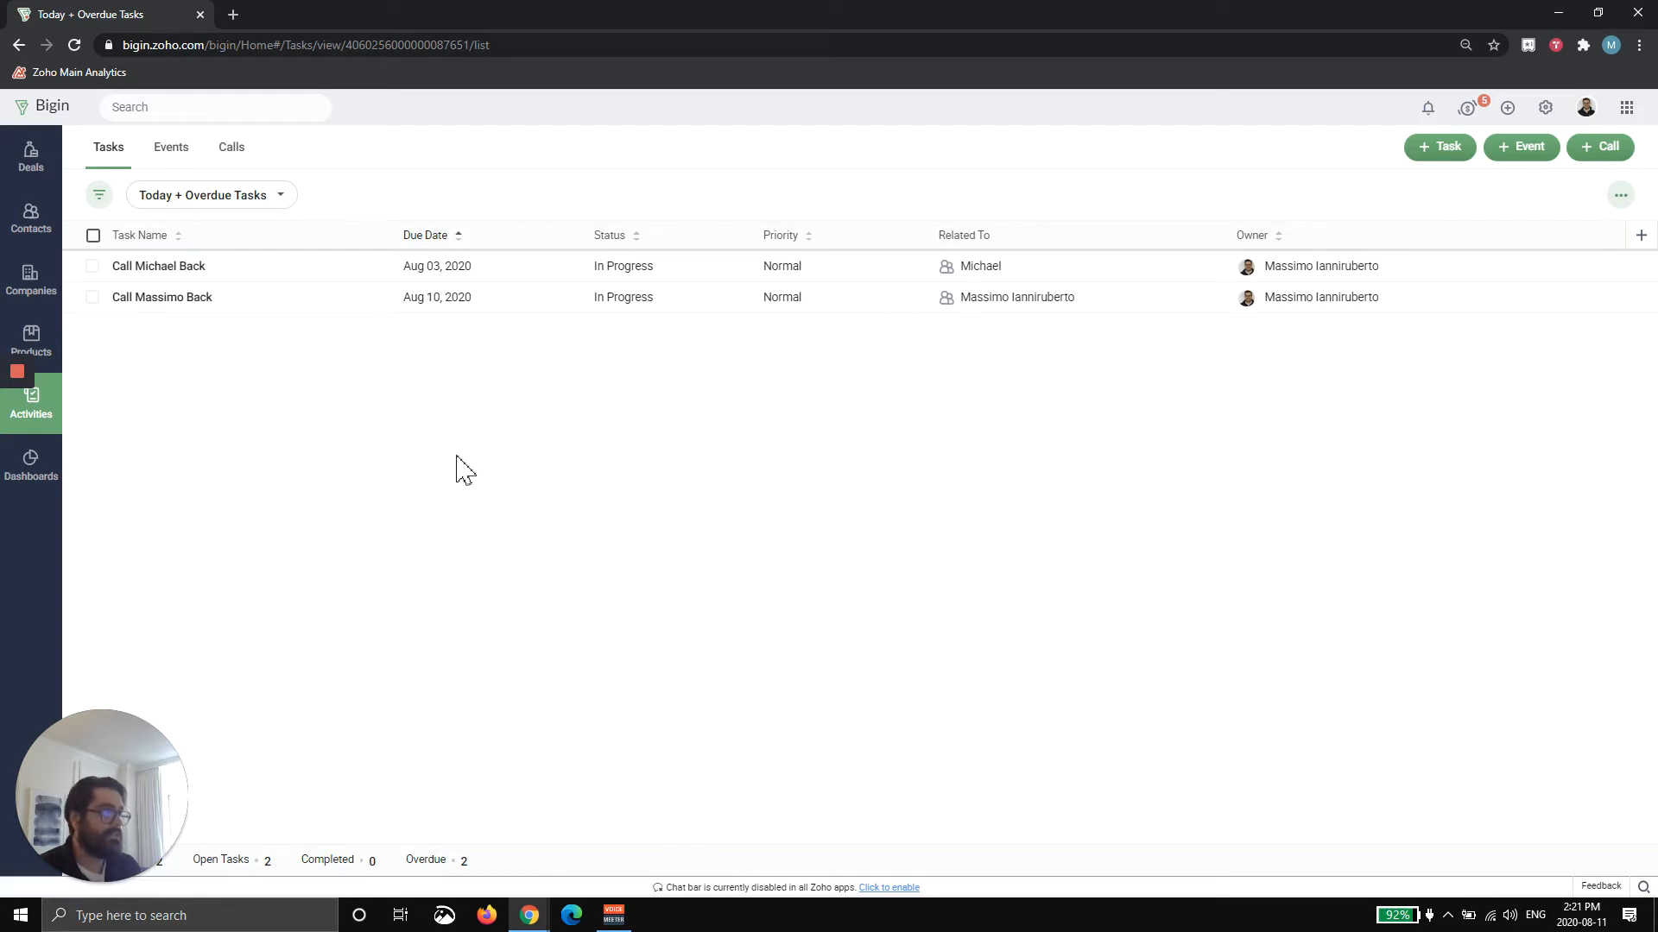
pyautogui.moveTo(437, 345)
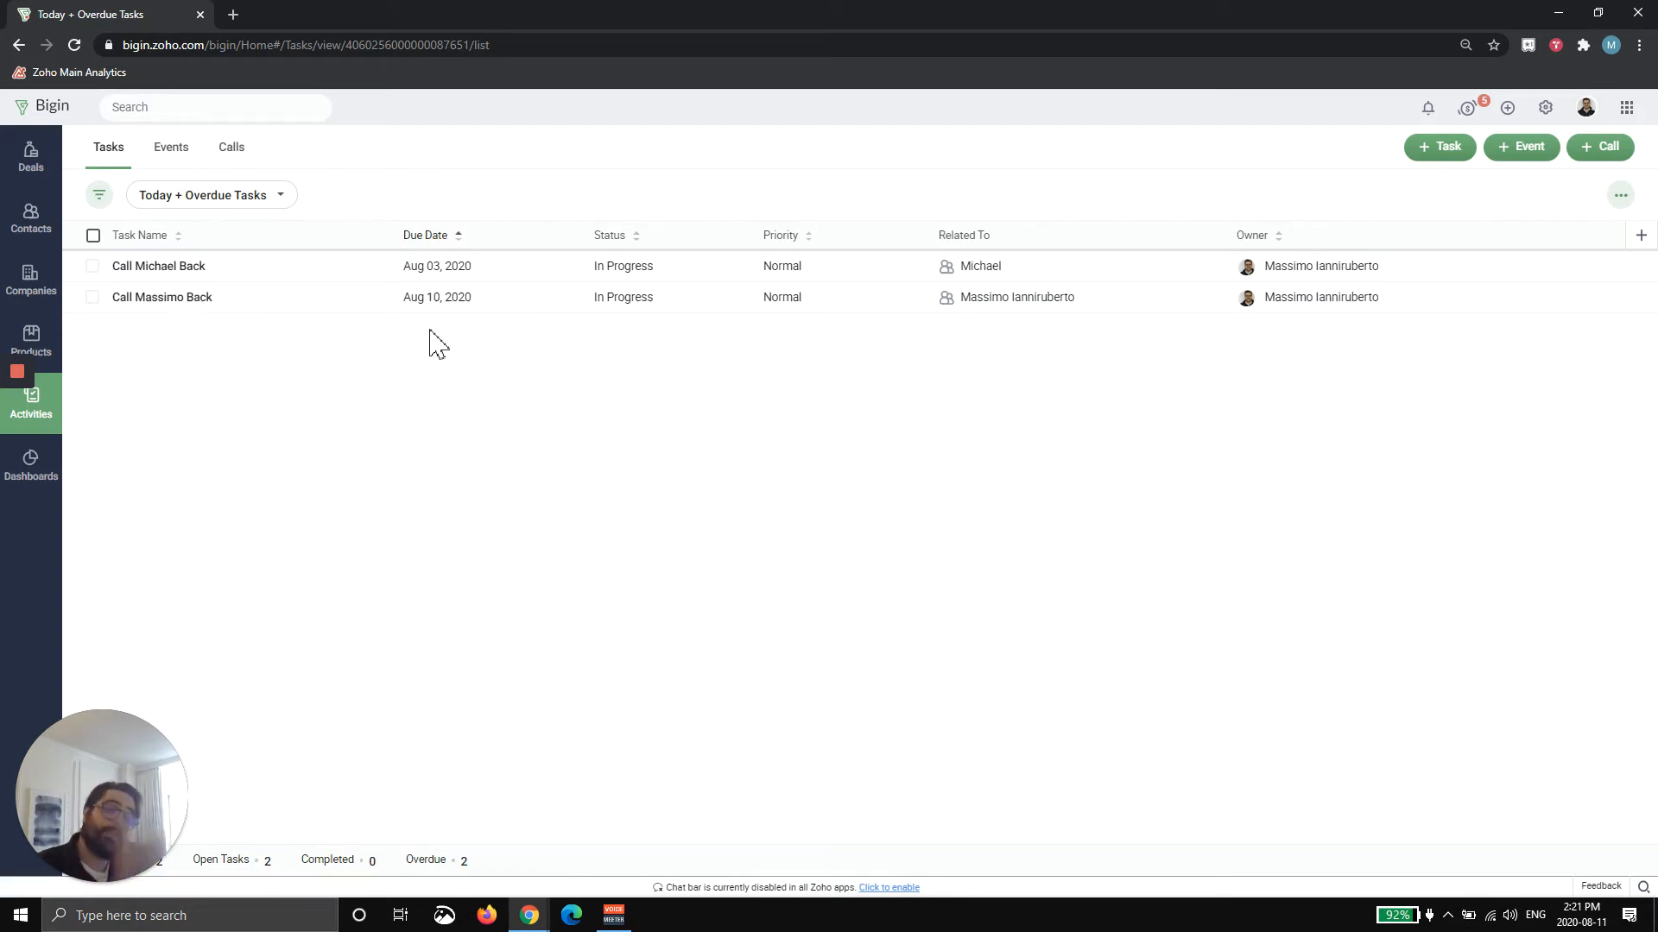
pyautogui.moveTo(464, 285)
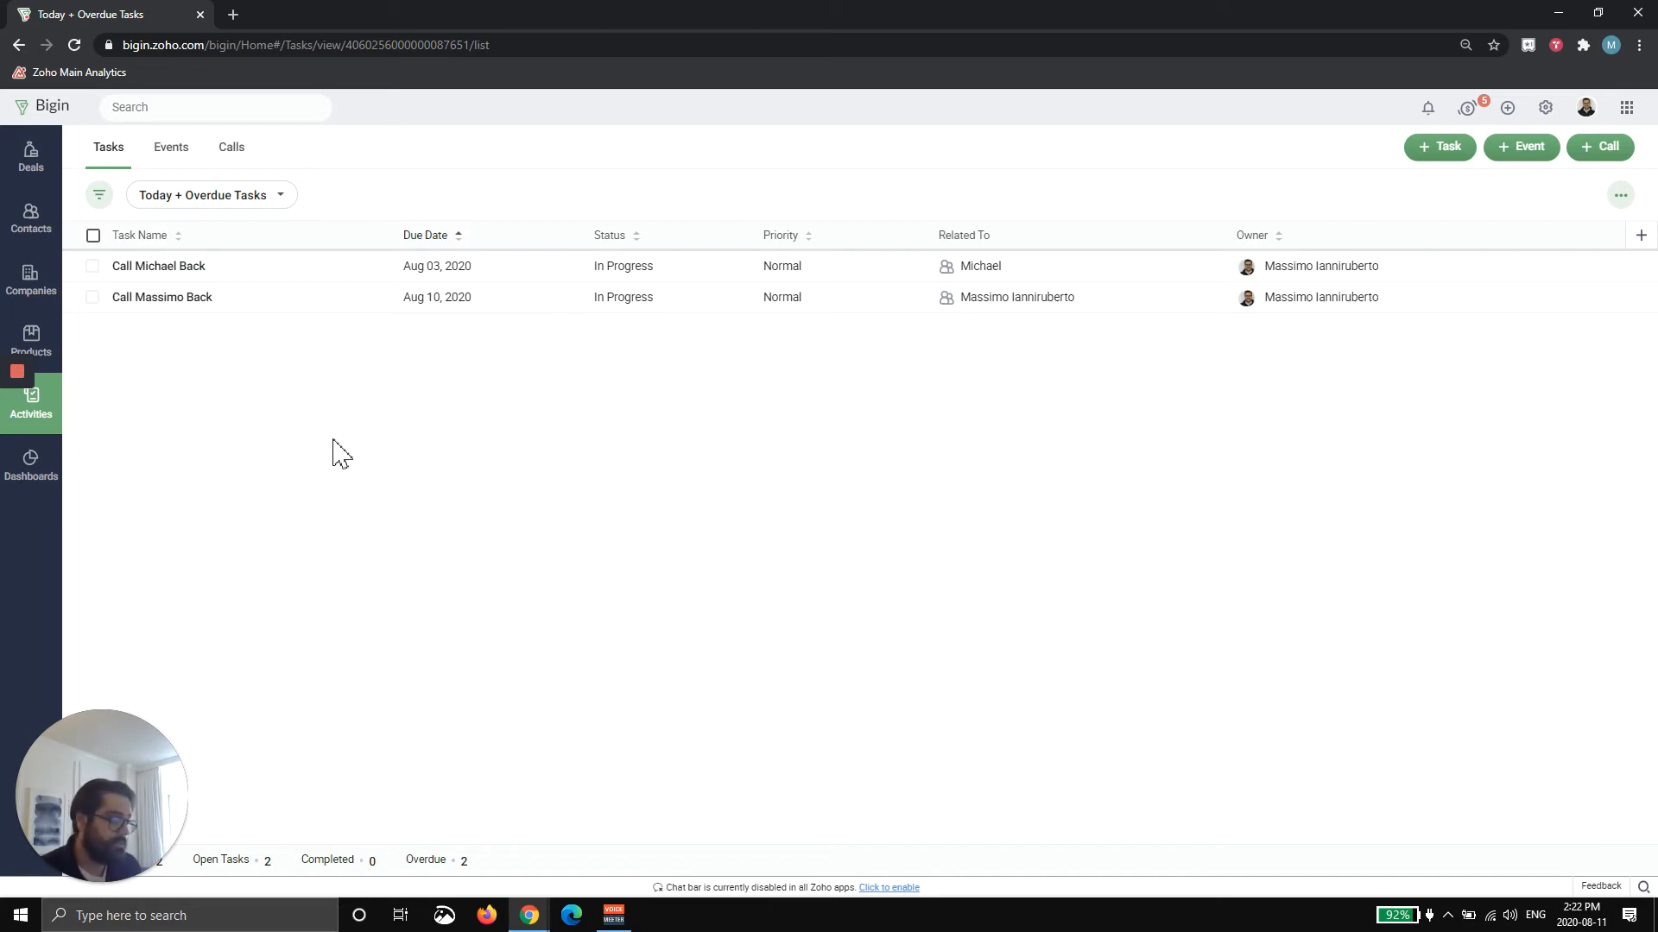
pyautogui.moveTo(190, 280)
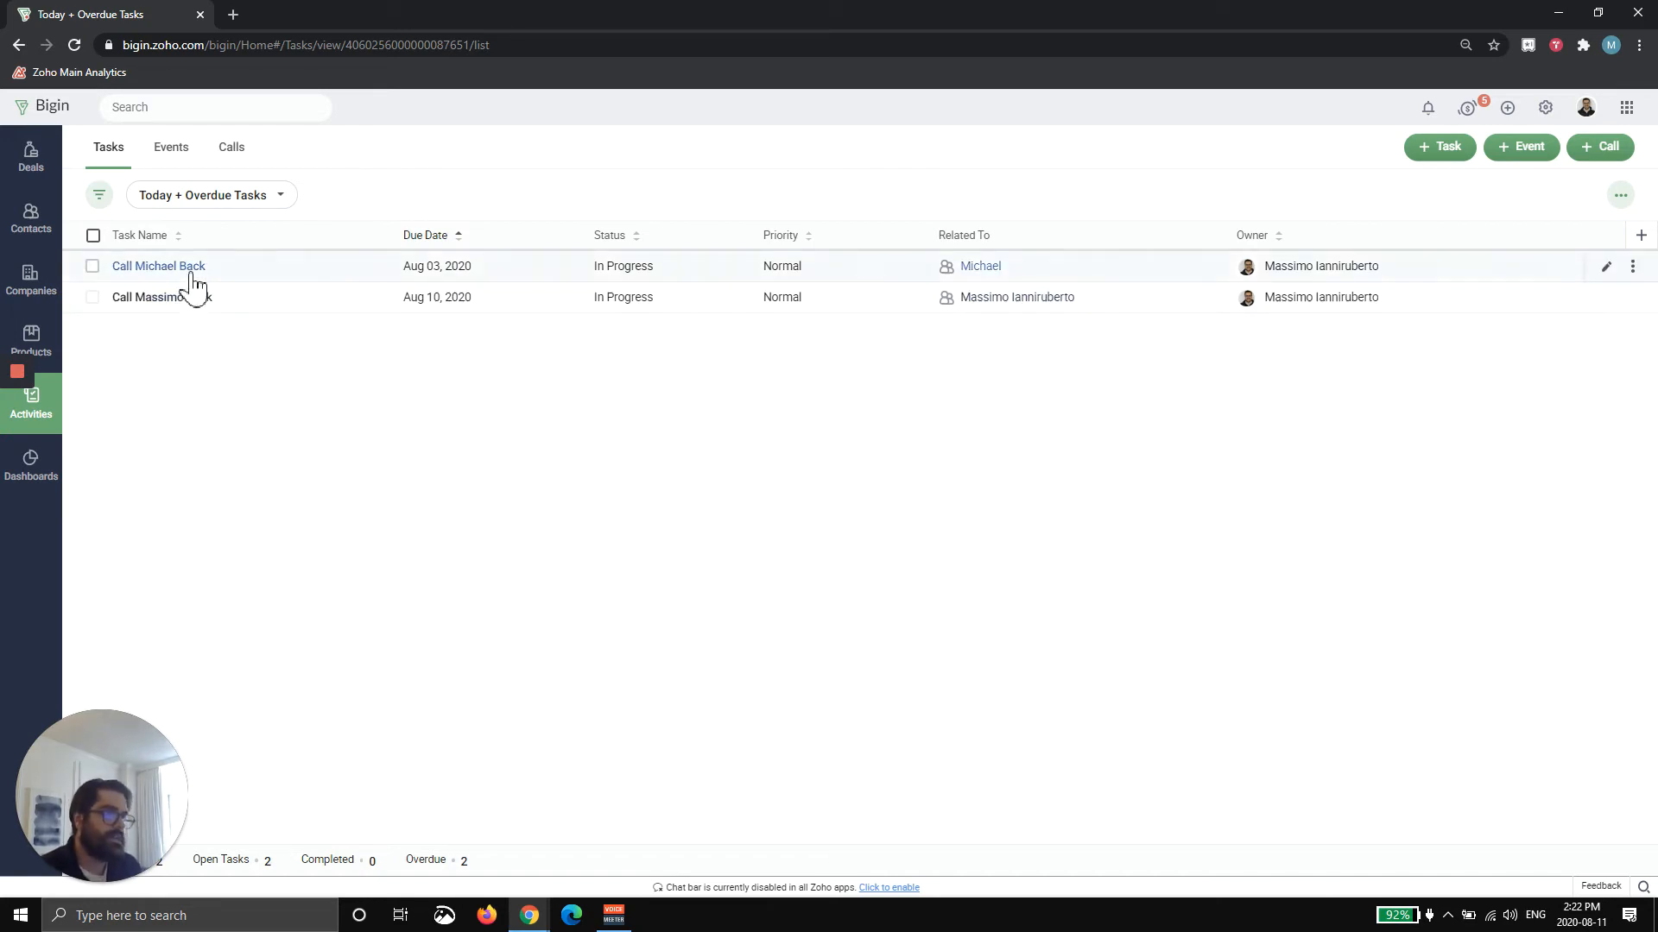
# Step: Save a note on Call Michael Back: 'Talked to Massimo, he seems super excited'
pyautogui.click(159, 266)
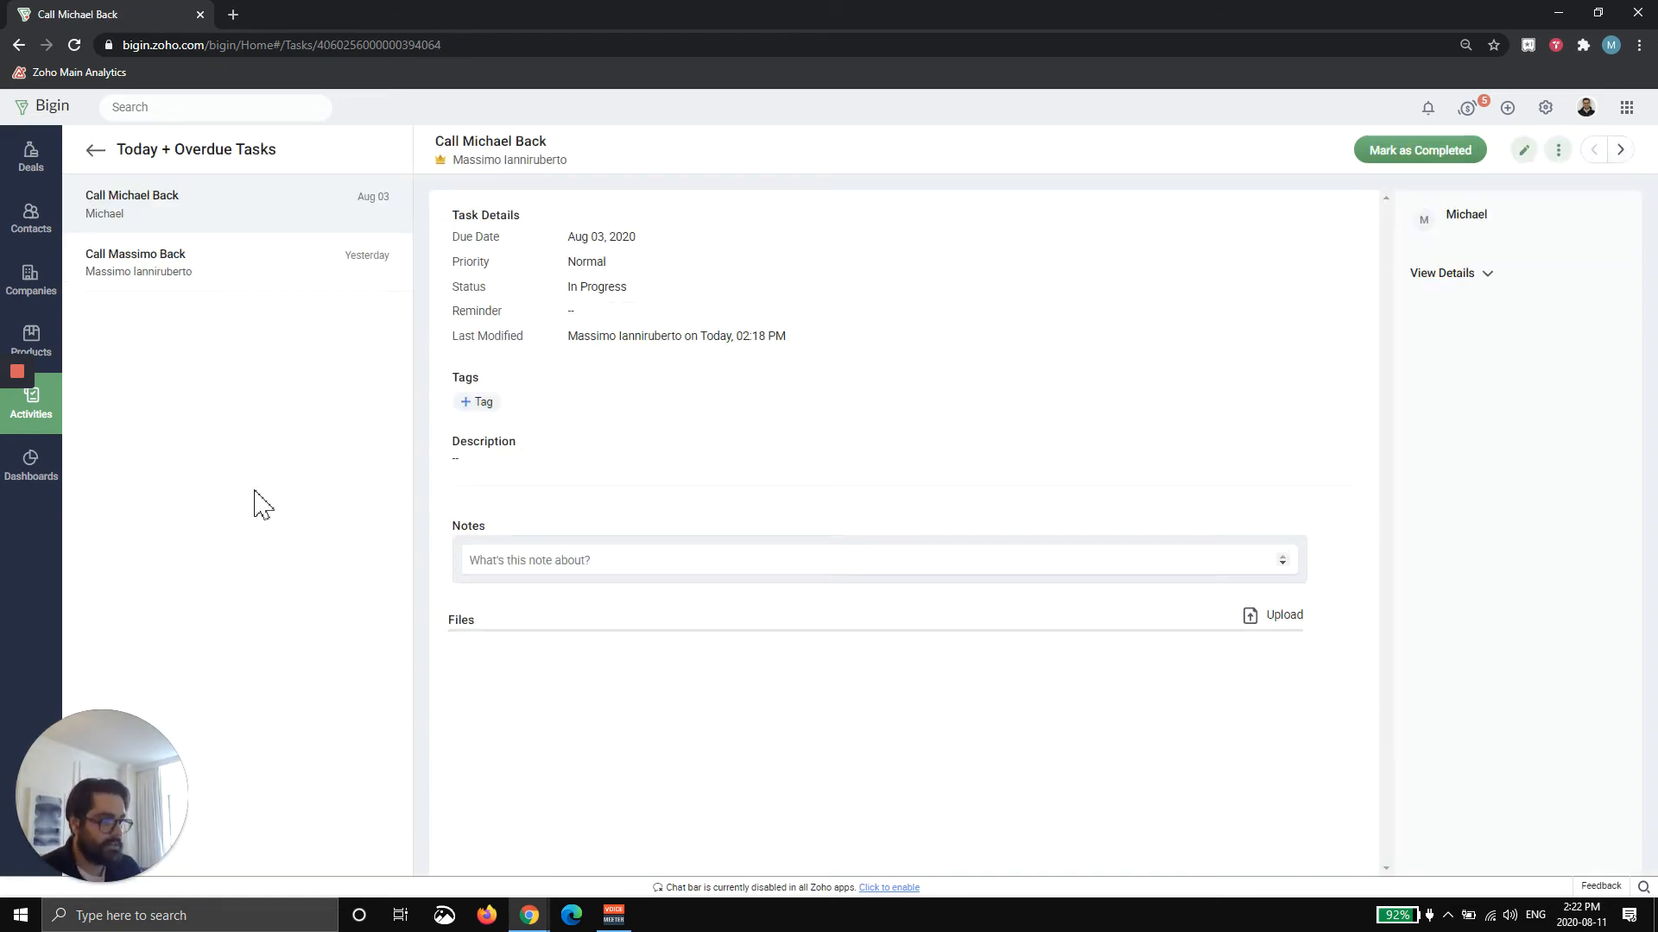
pyautogui.moveTo(675, 411)
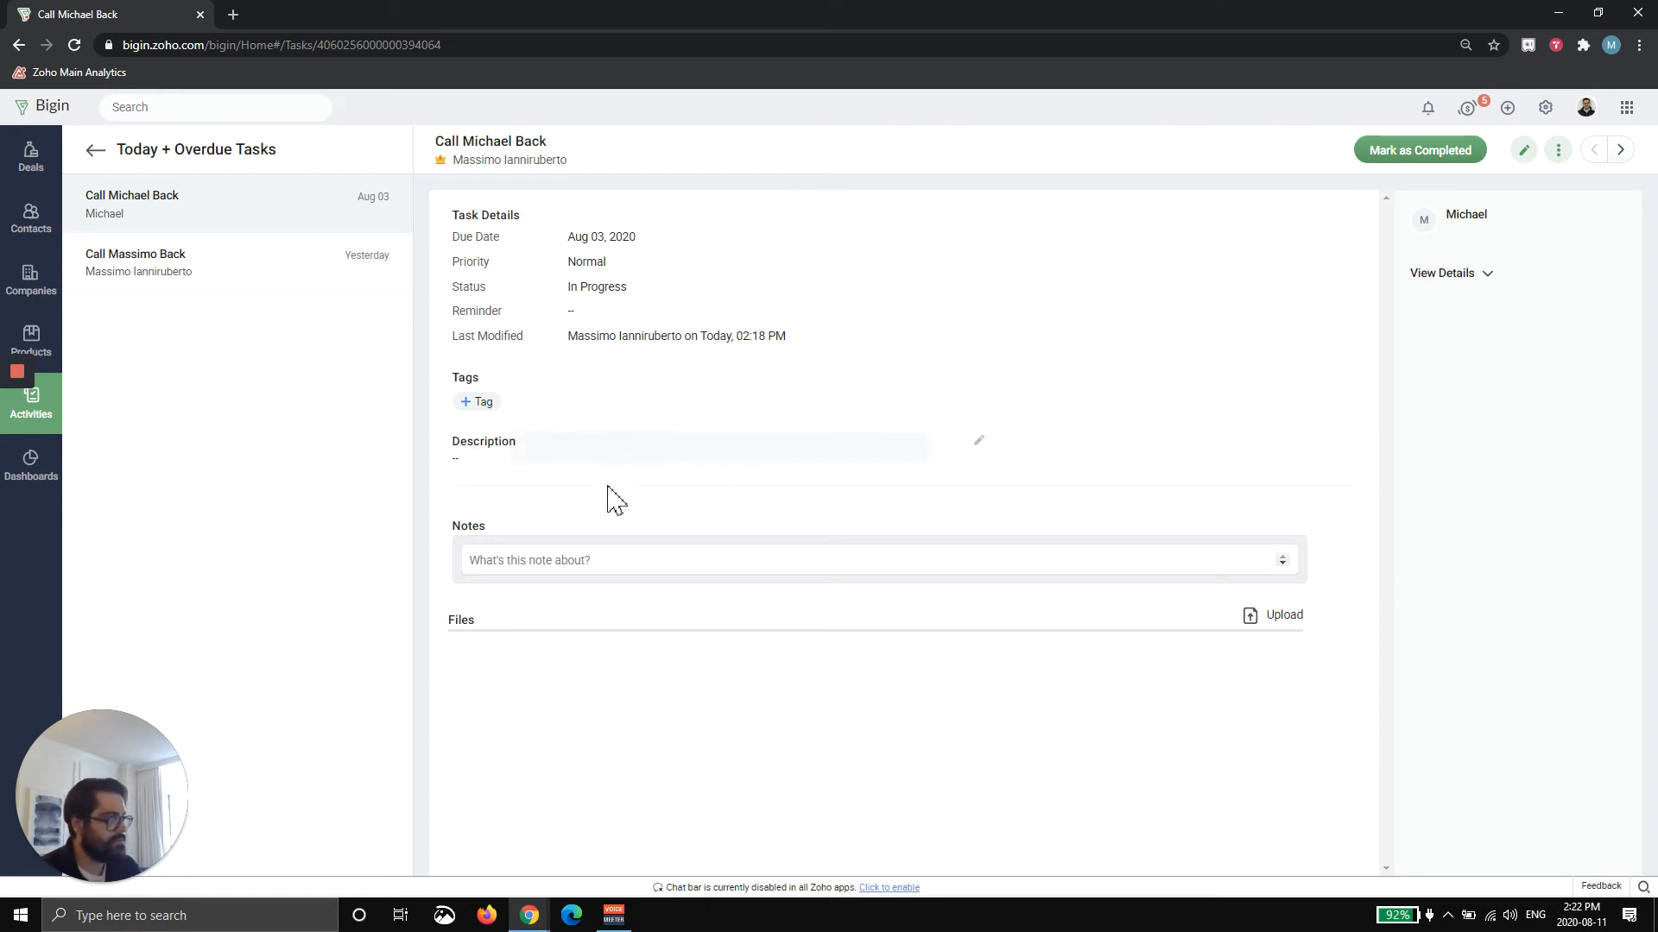
pyautogui.click(677, 560)
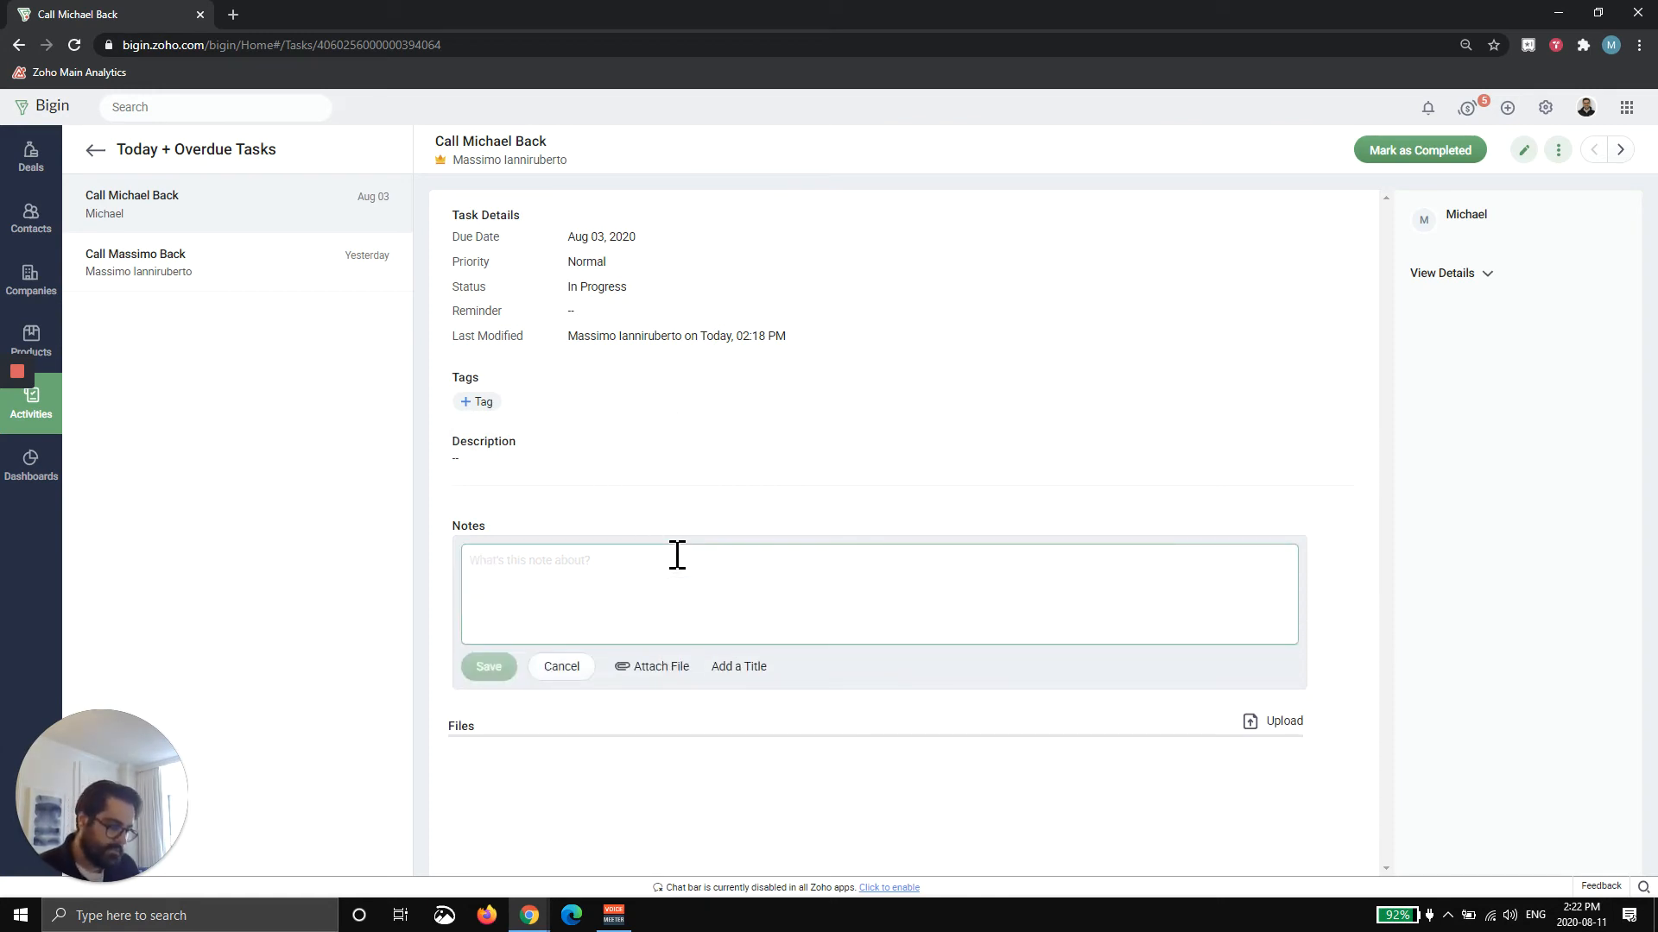
pyautogui.write('Talked to Massi')
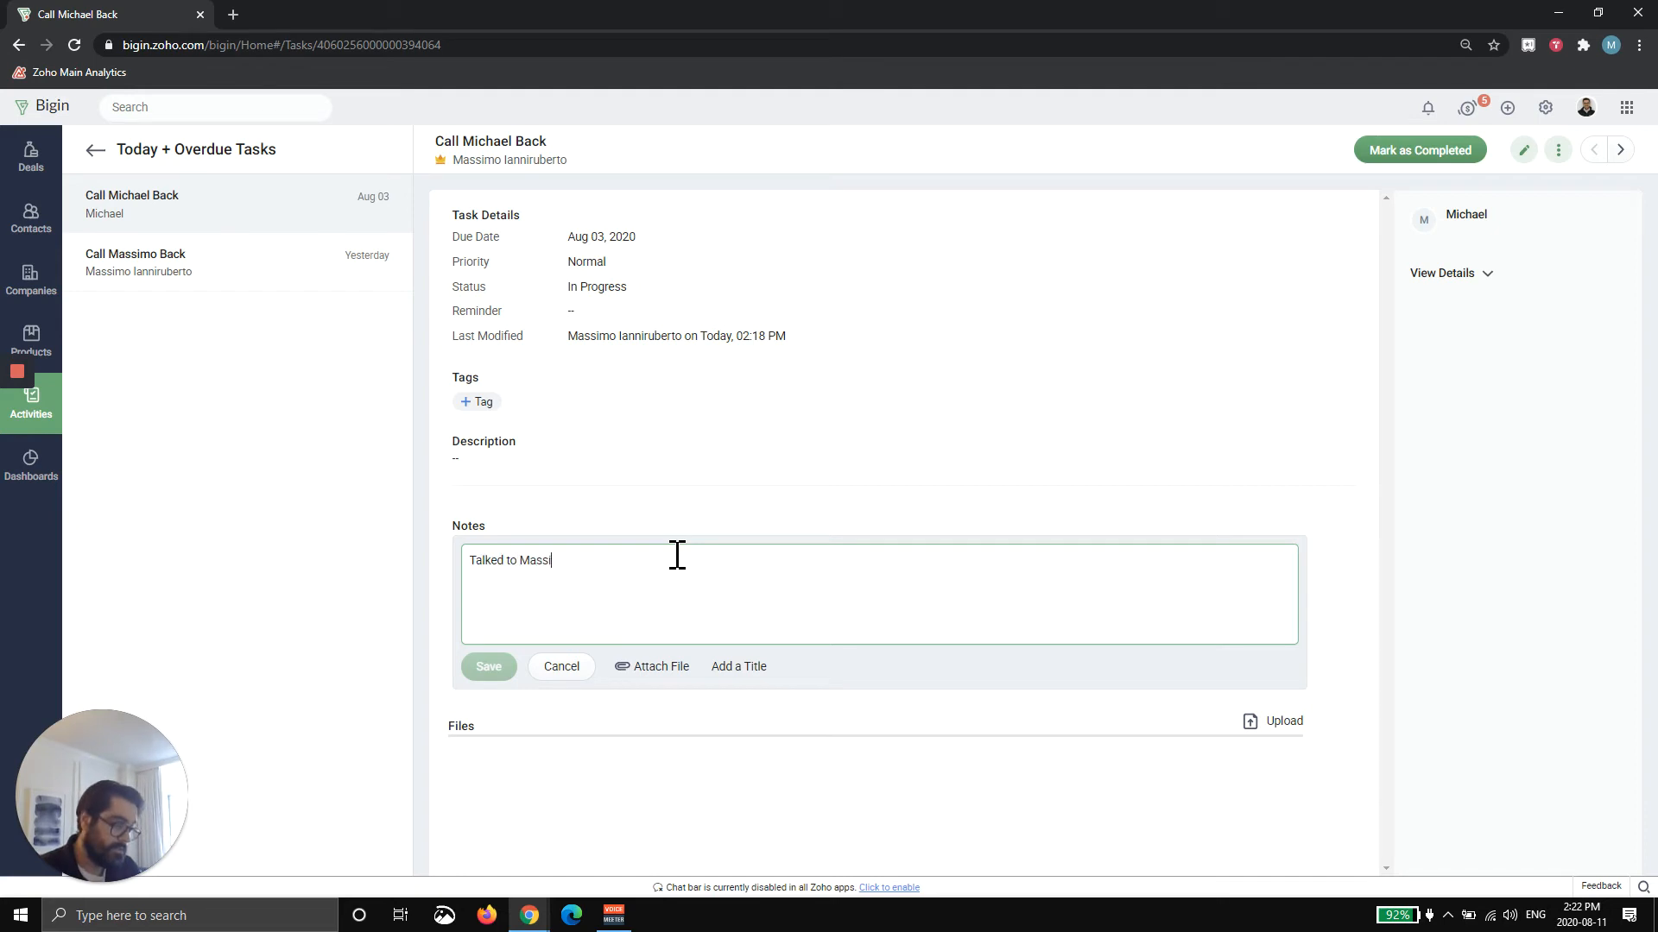
pyautogui.write('mo, he seems super excited')
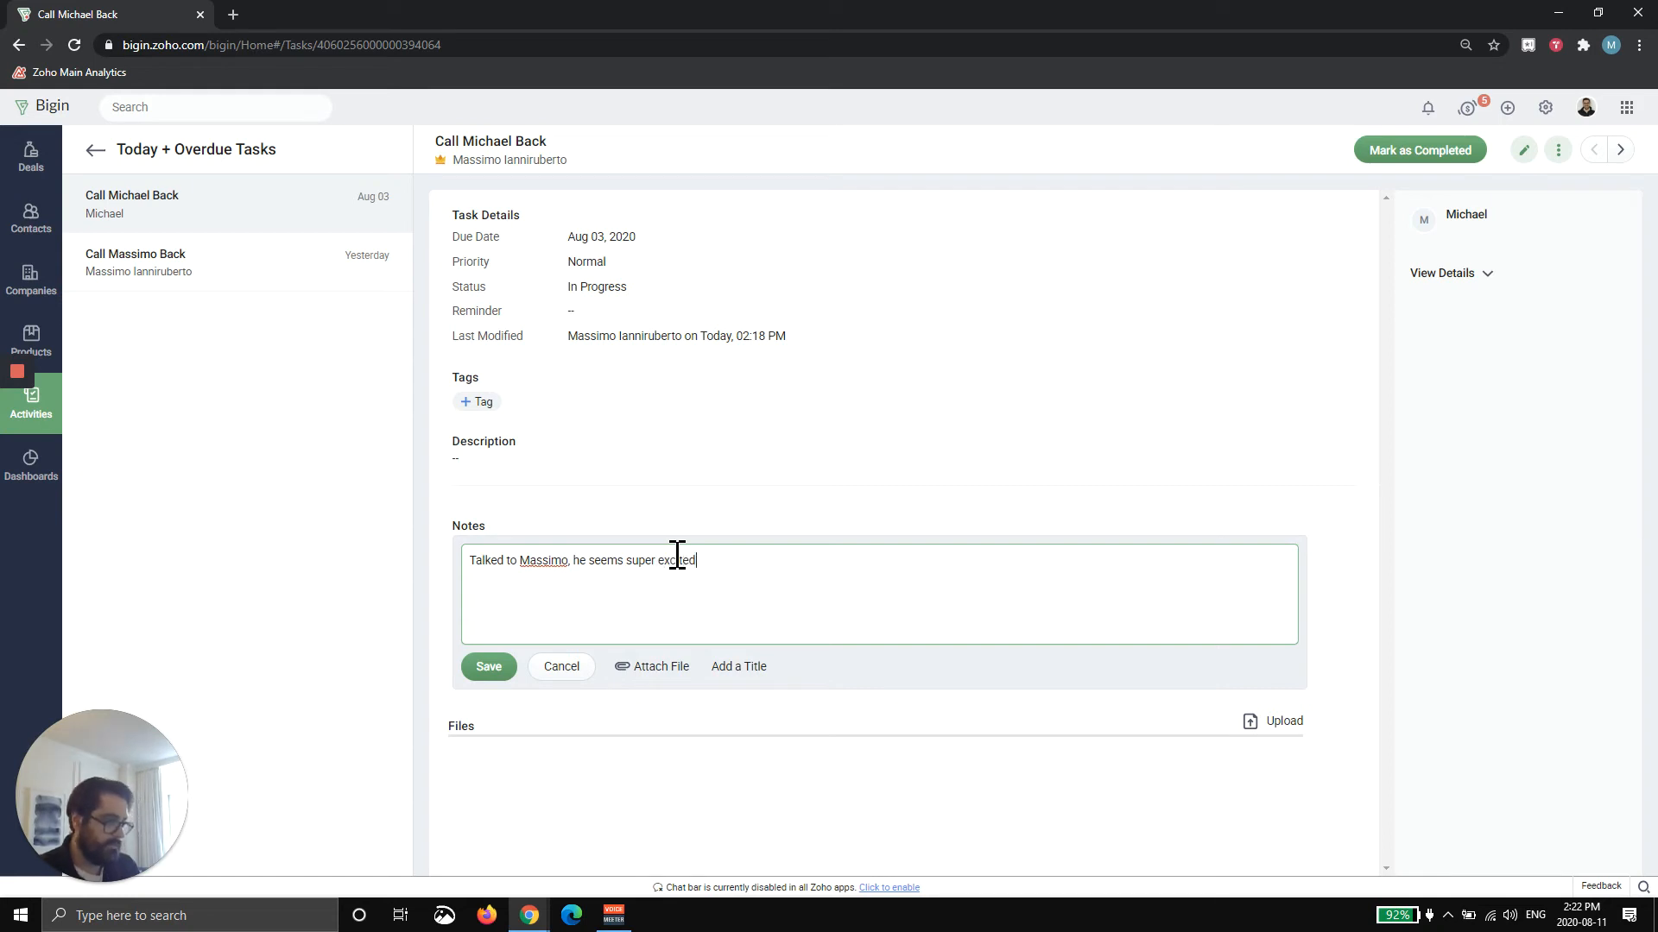
pyautogui.click(561, 667)
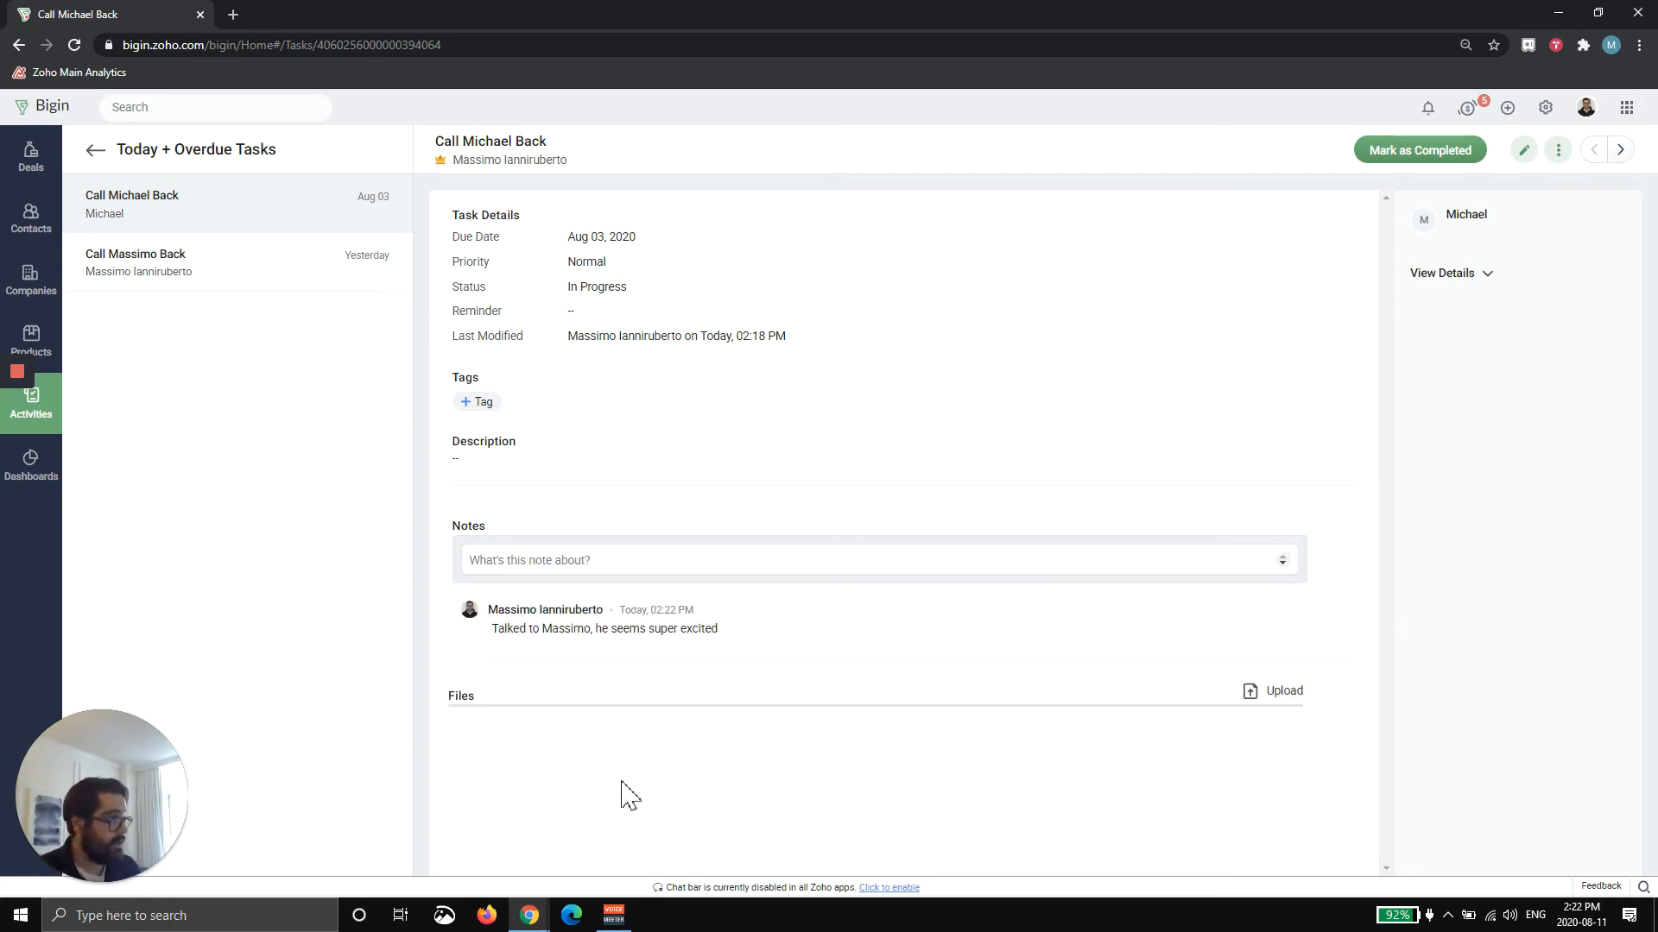
# Step: Mark the Call Michael Back task as Completed
pyautogui.click(1420, 148)
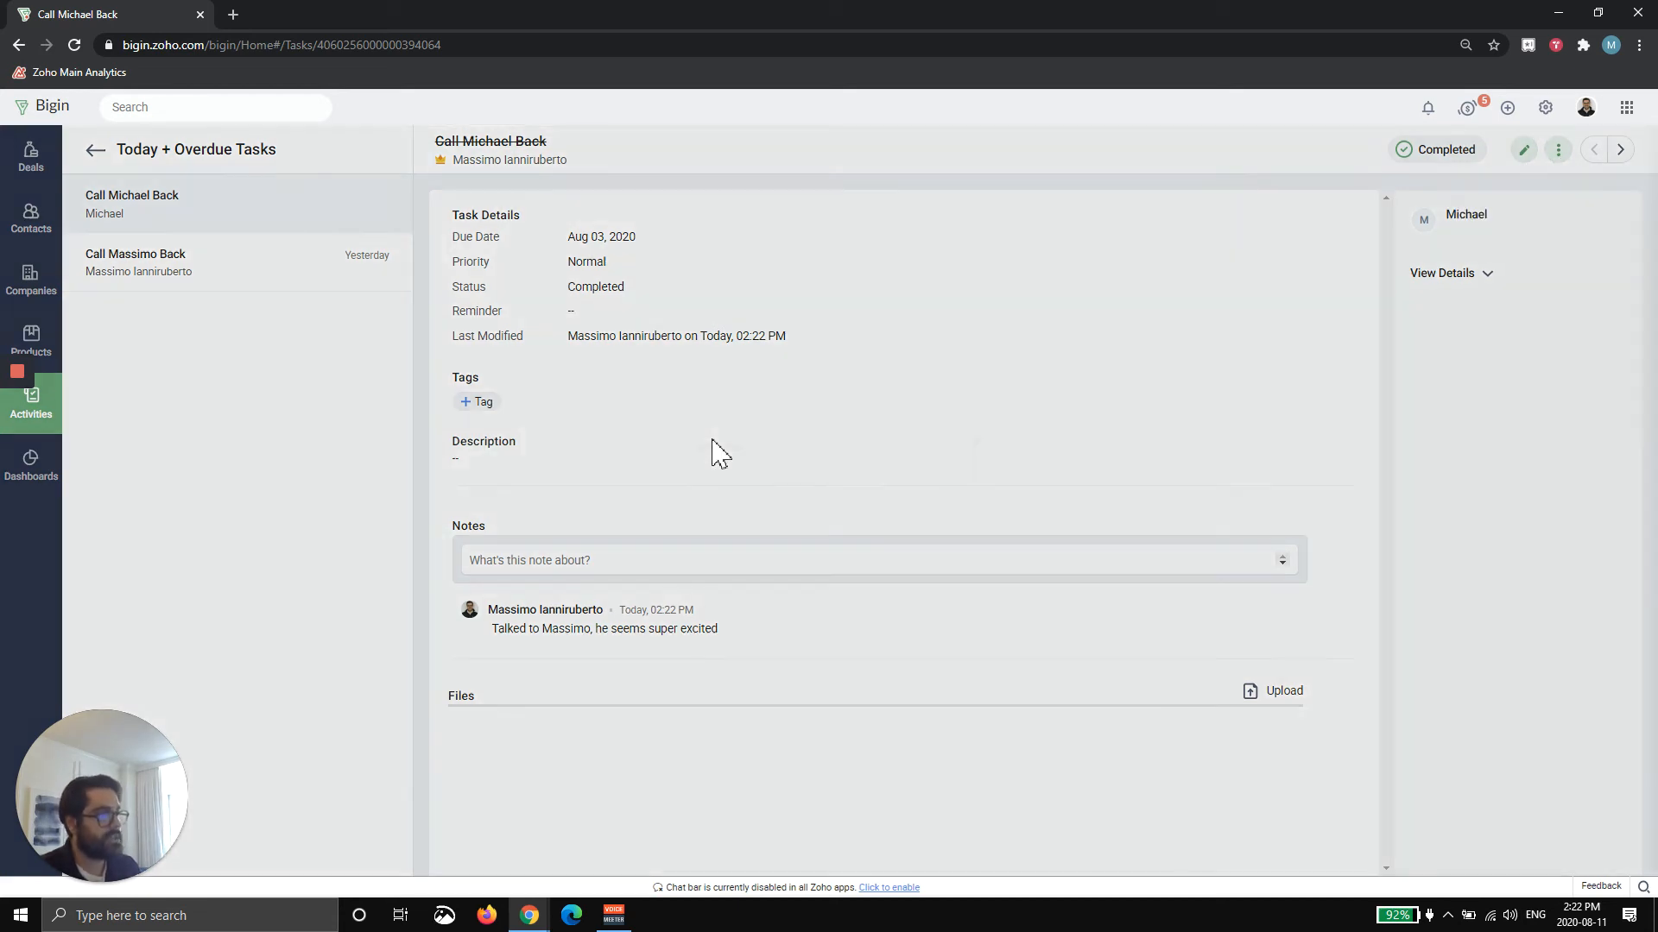
# Step: Clone Call Michael Back as an open follow-up task due 08/17/2020 and save it
pyautogui.click(1558, 148)
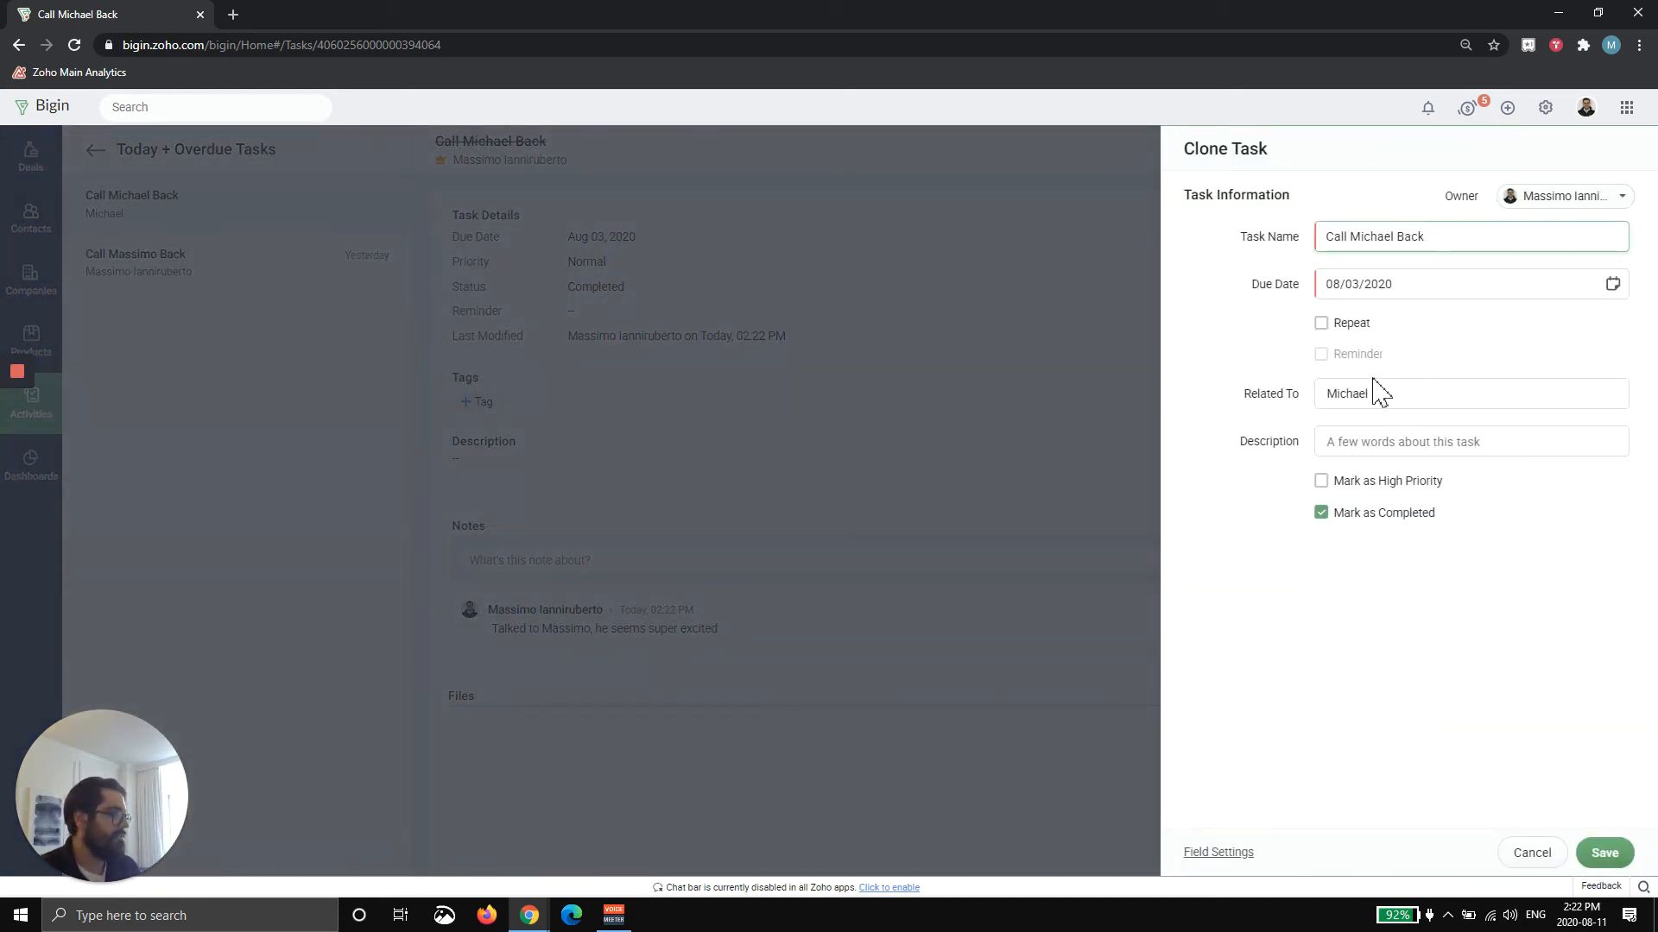
pyautogui.click(1321, 512)
pyautogui.write('17')
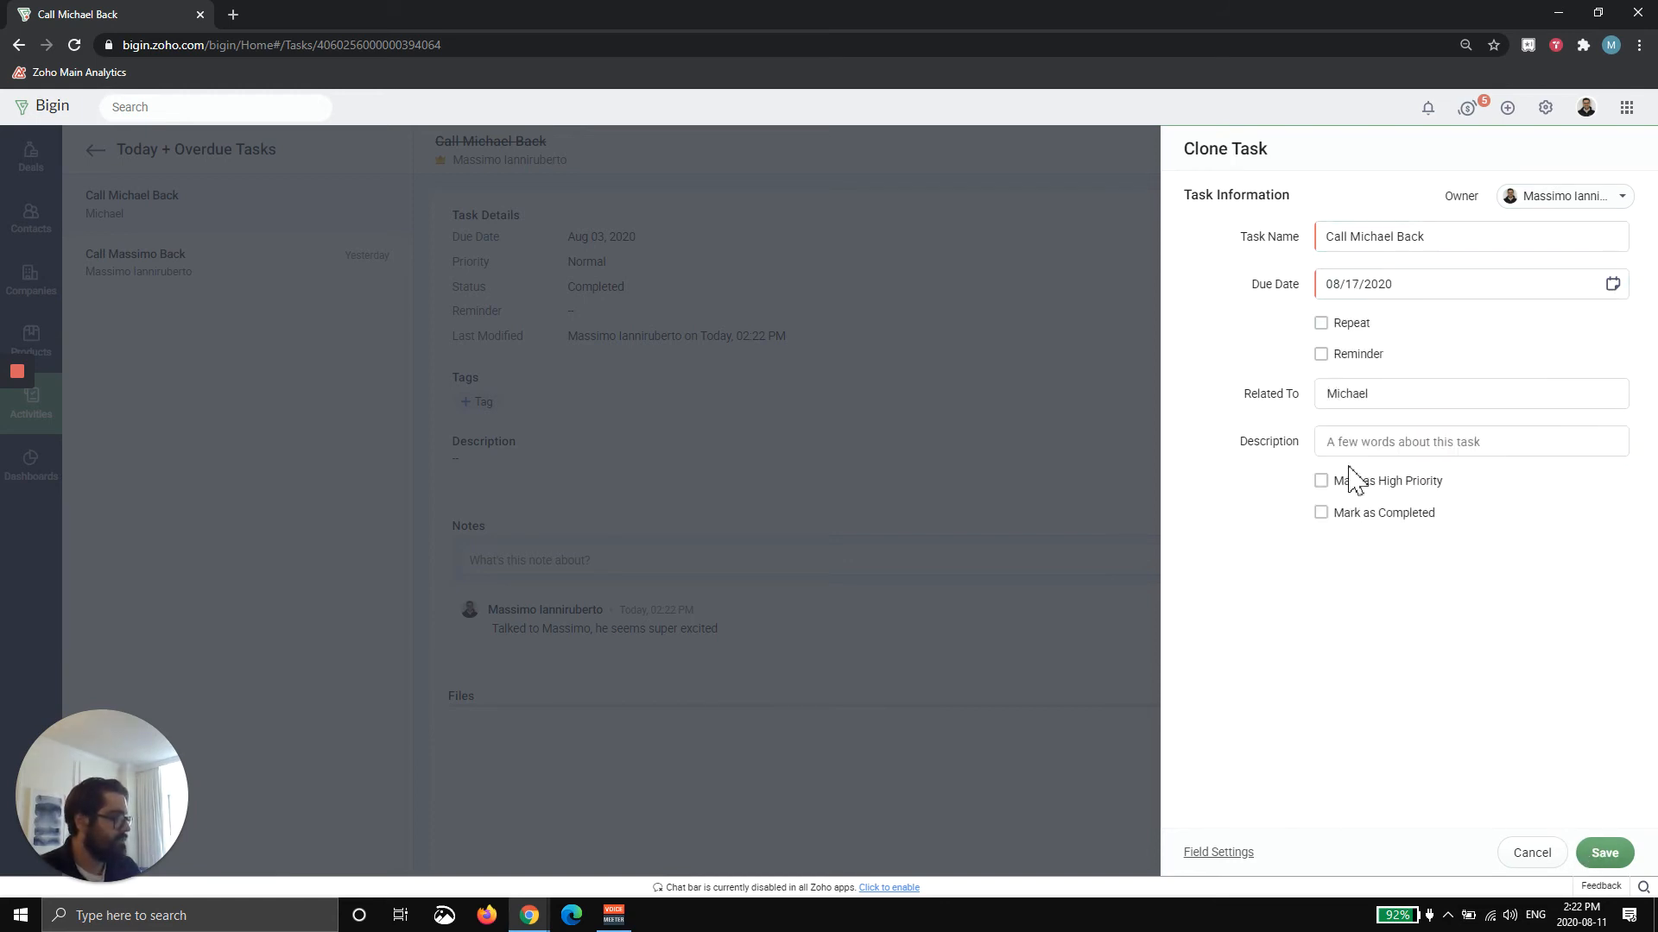
pyautogui.click(1602, 851)
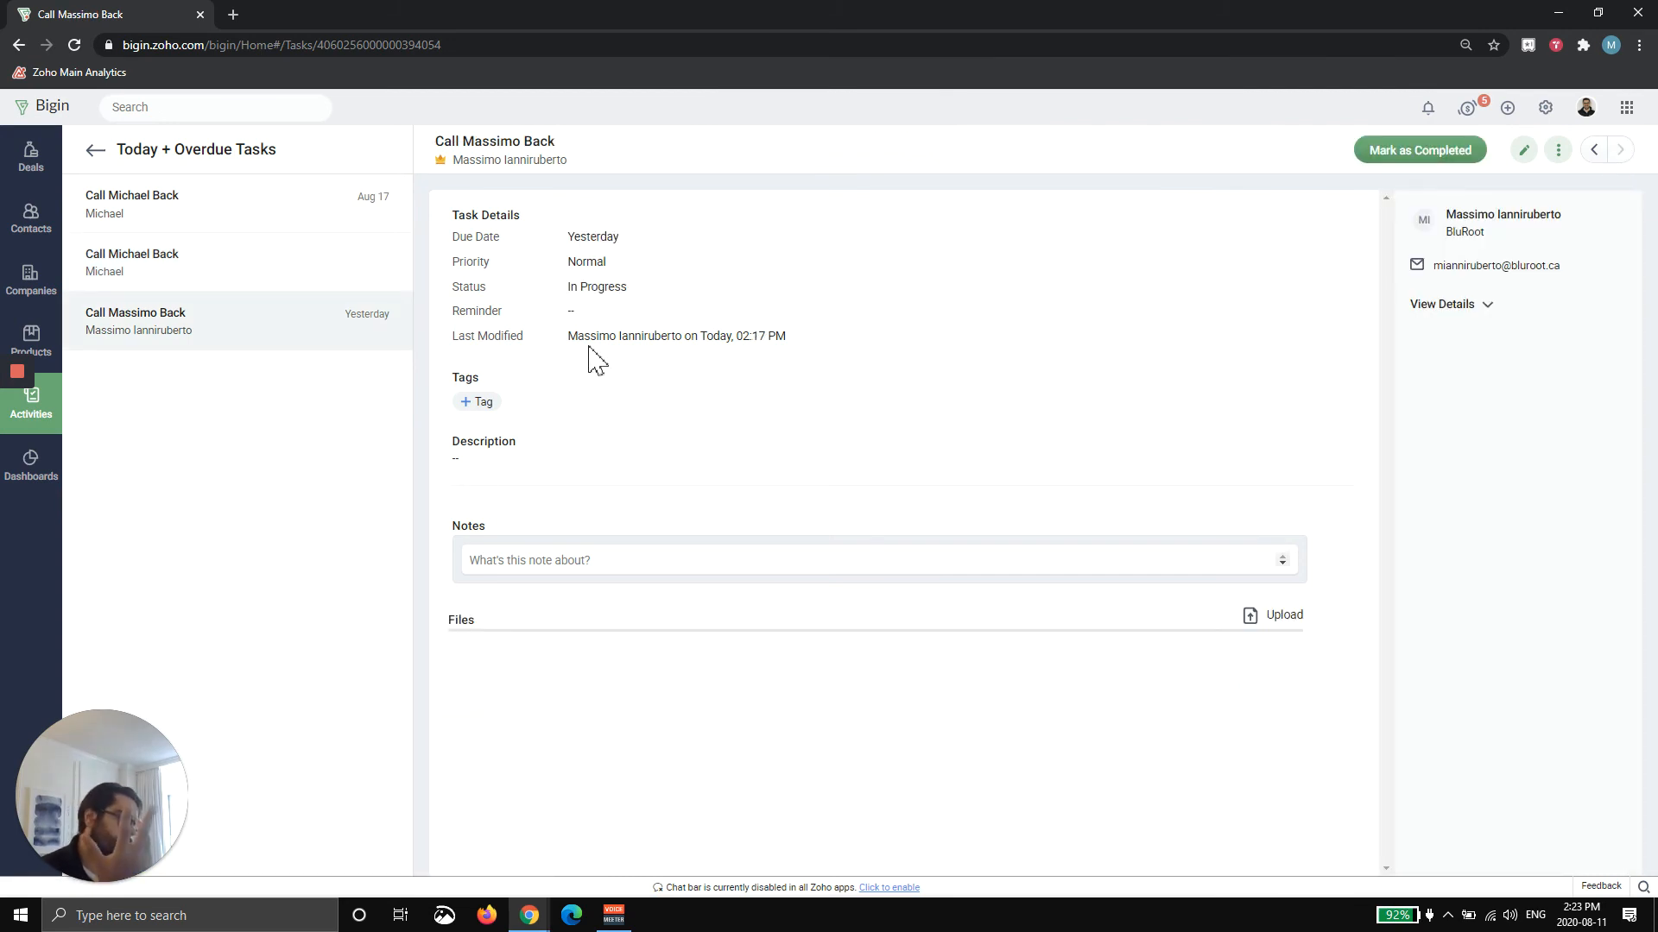
pyautogui.moveTo(271, 285)
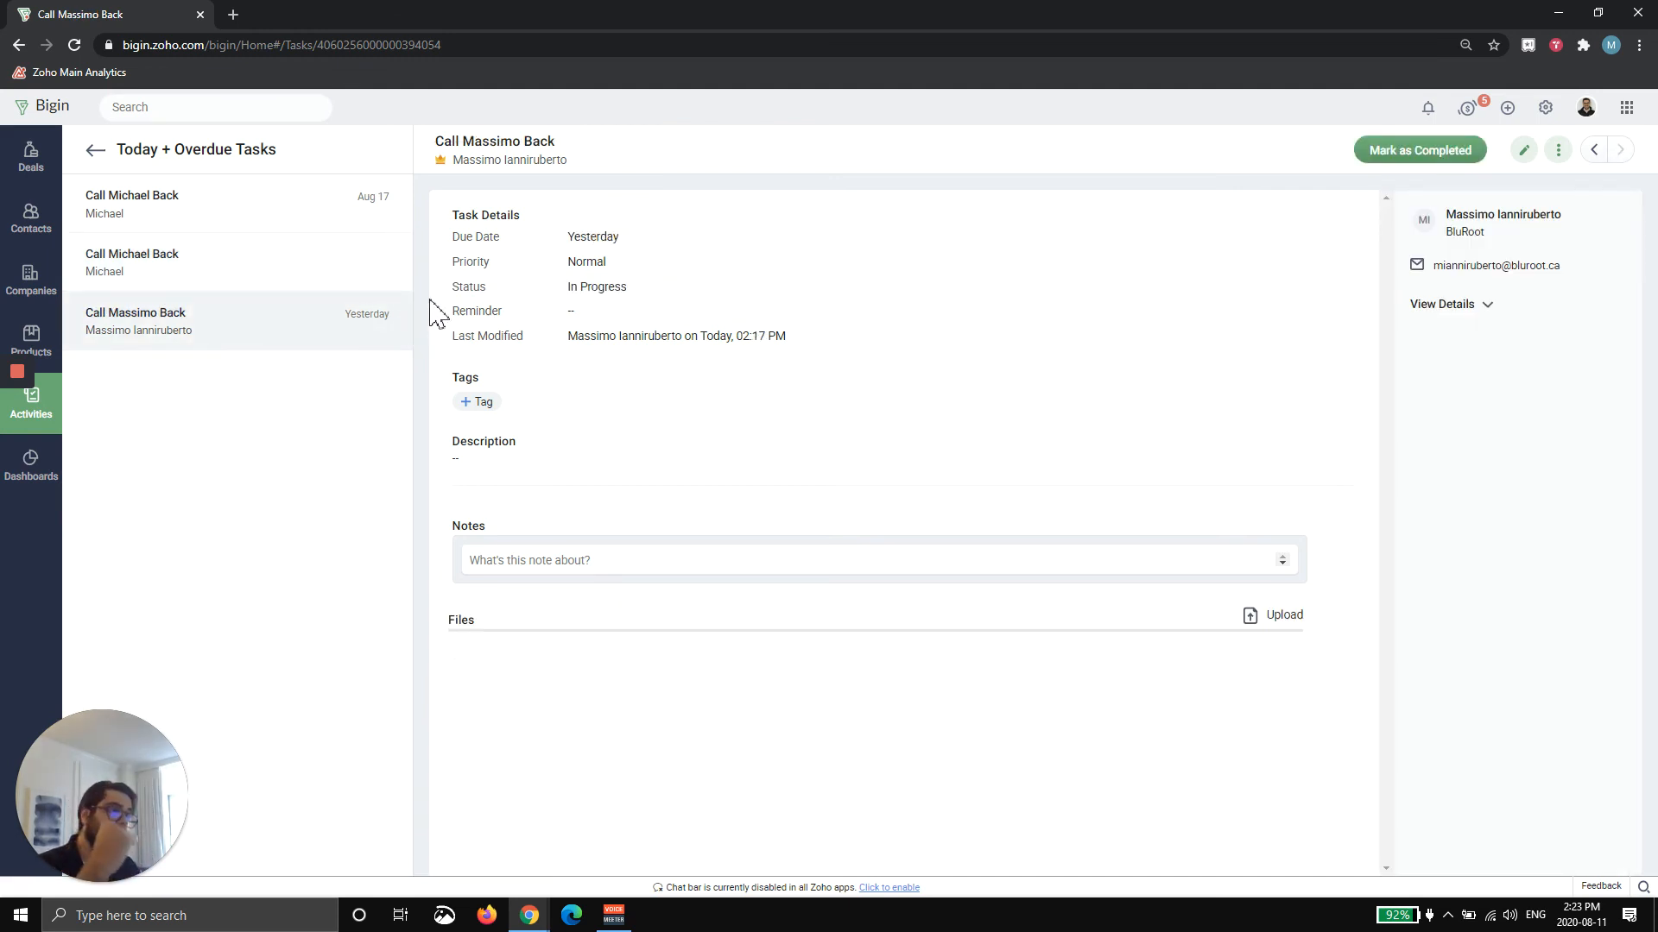
# Step: Return to the Today + Overdue Tasks list showing only Call Massimo Back
pyautogui.click(94, 150)
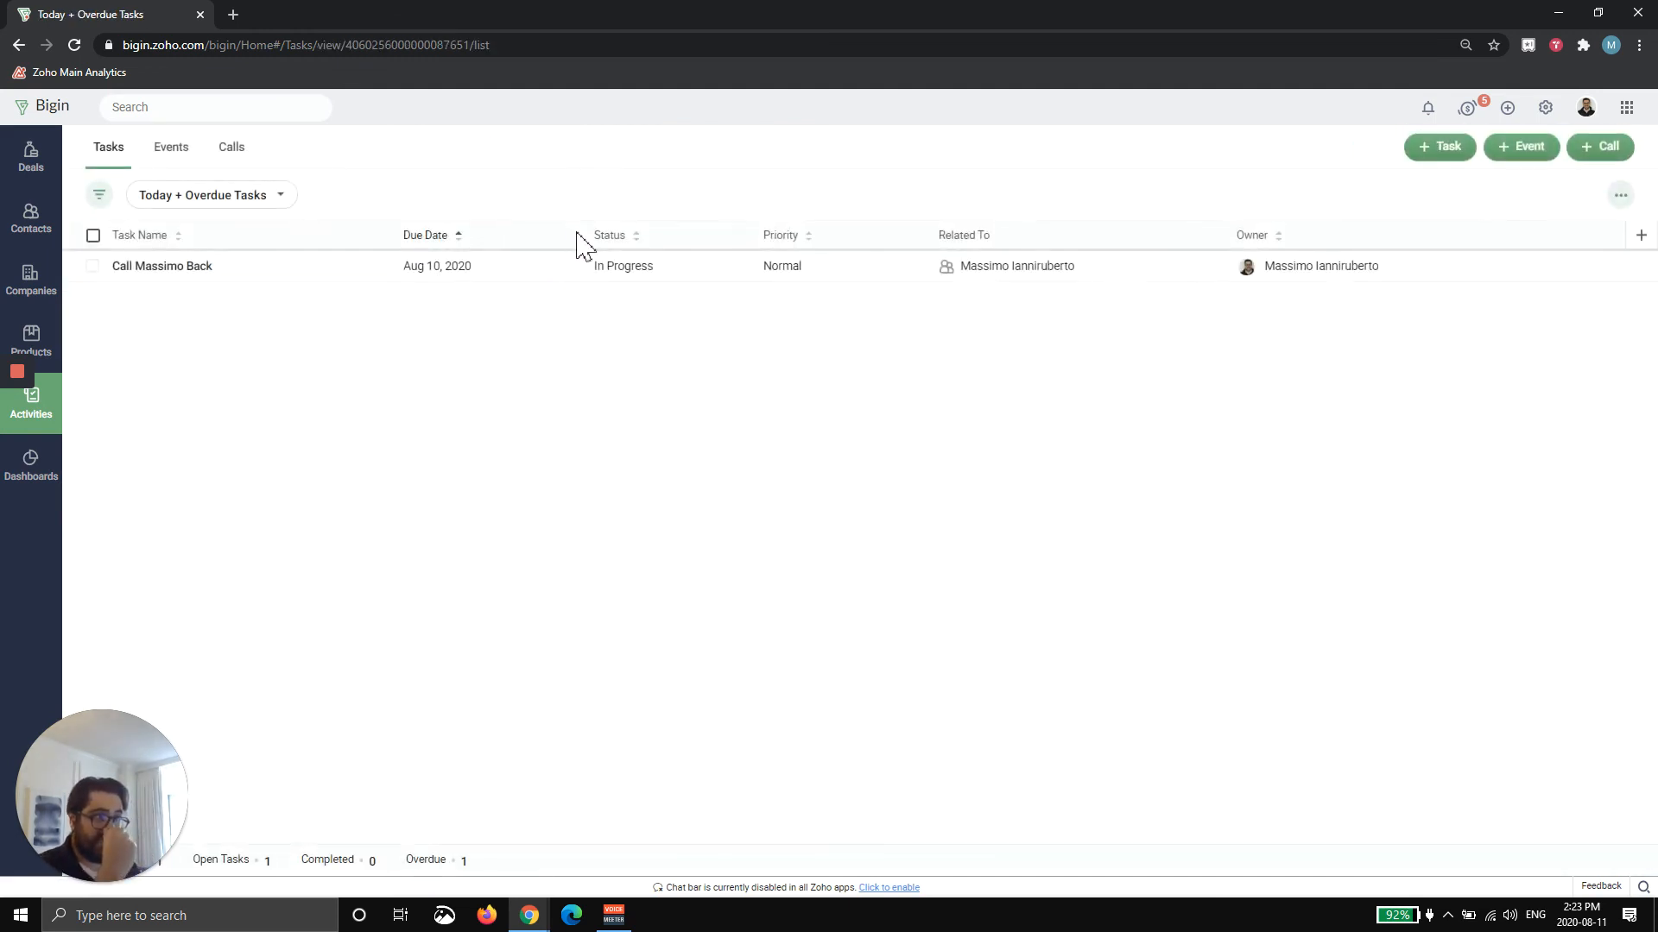
pyautogui.moveTo(451, 325)
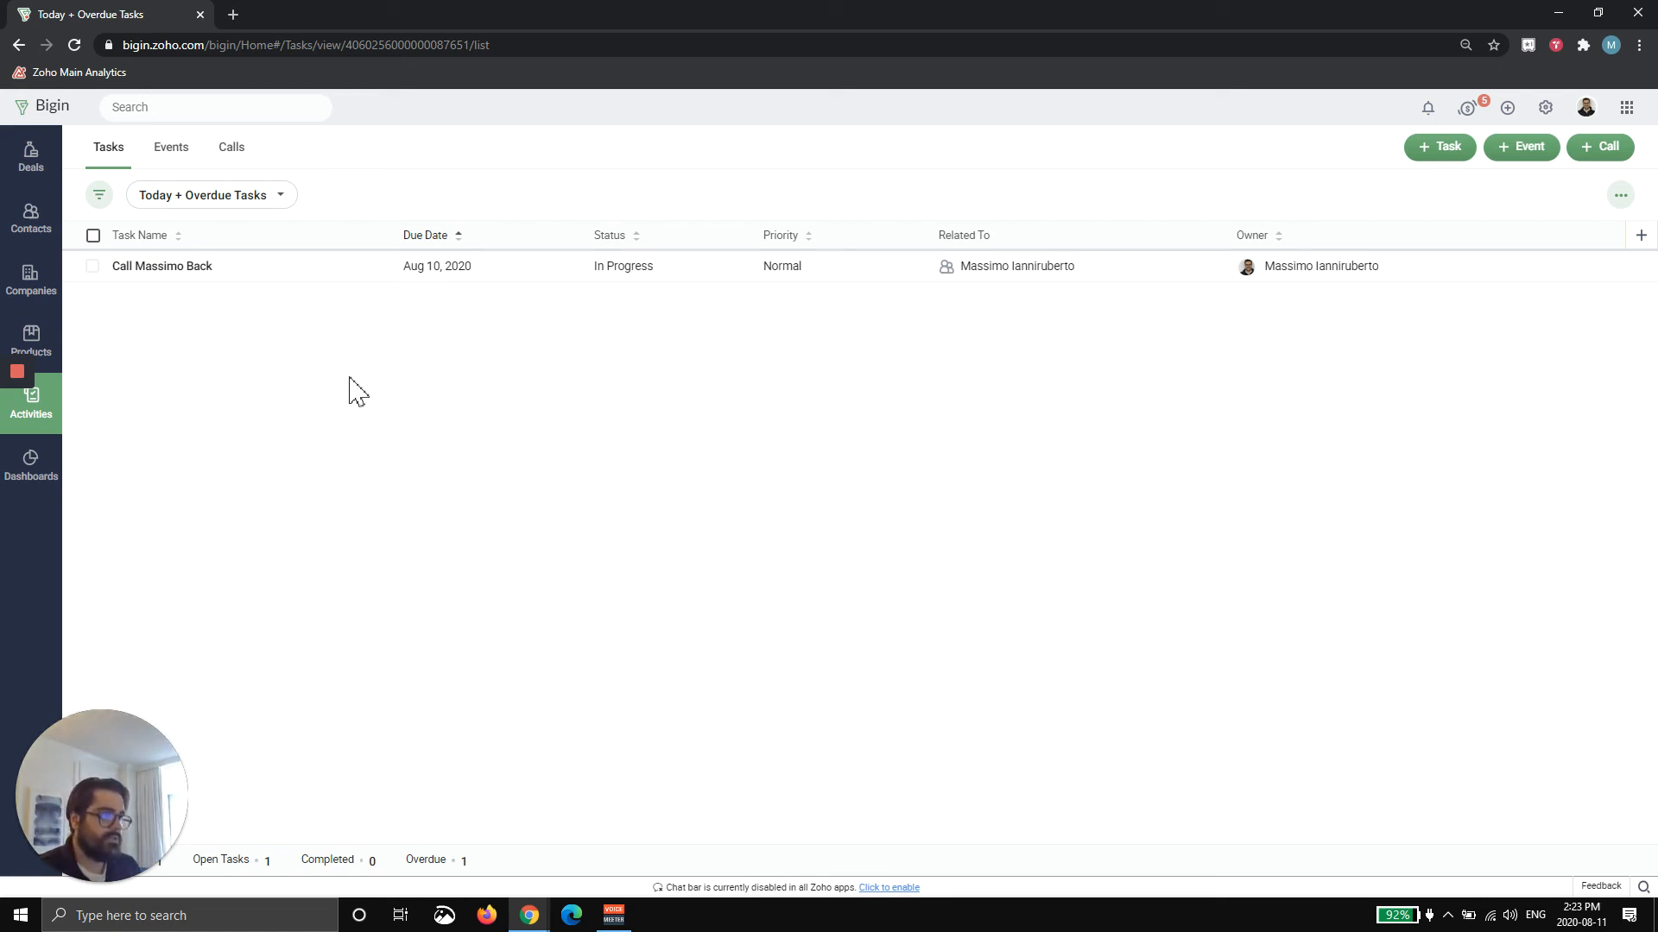
pyautogui.moveTo(124, 219)
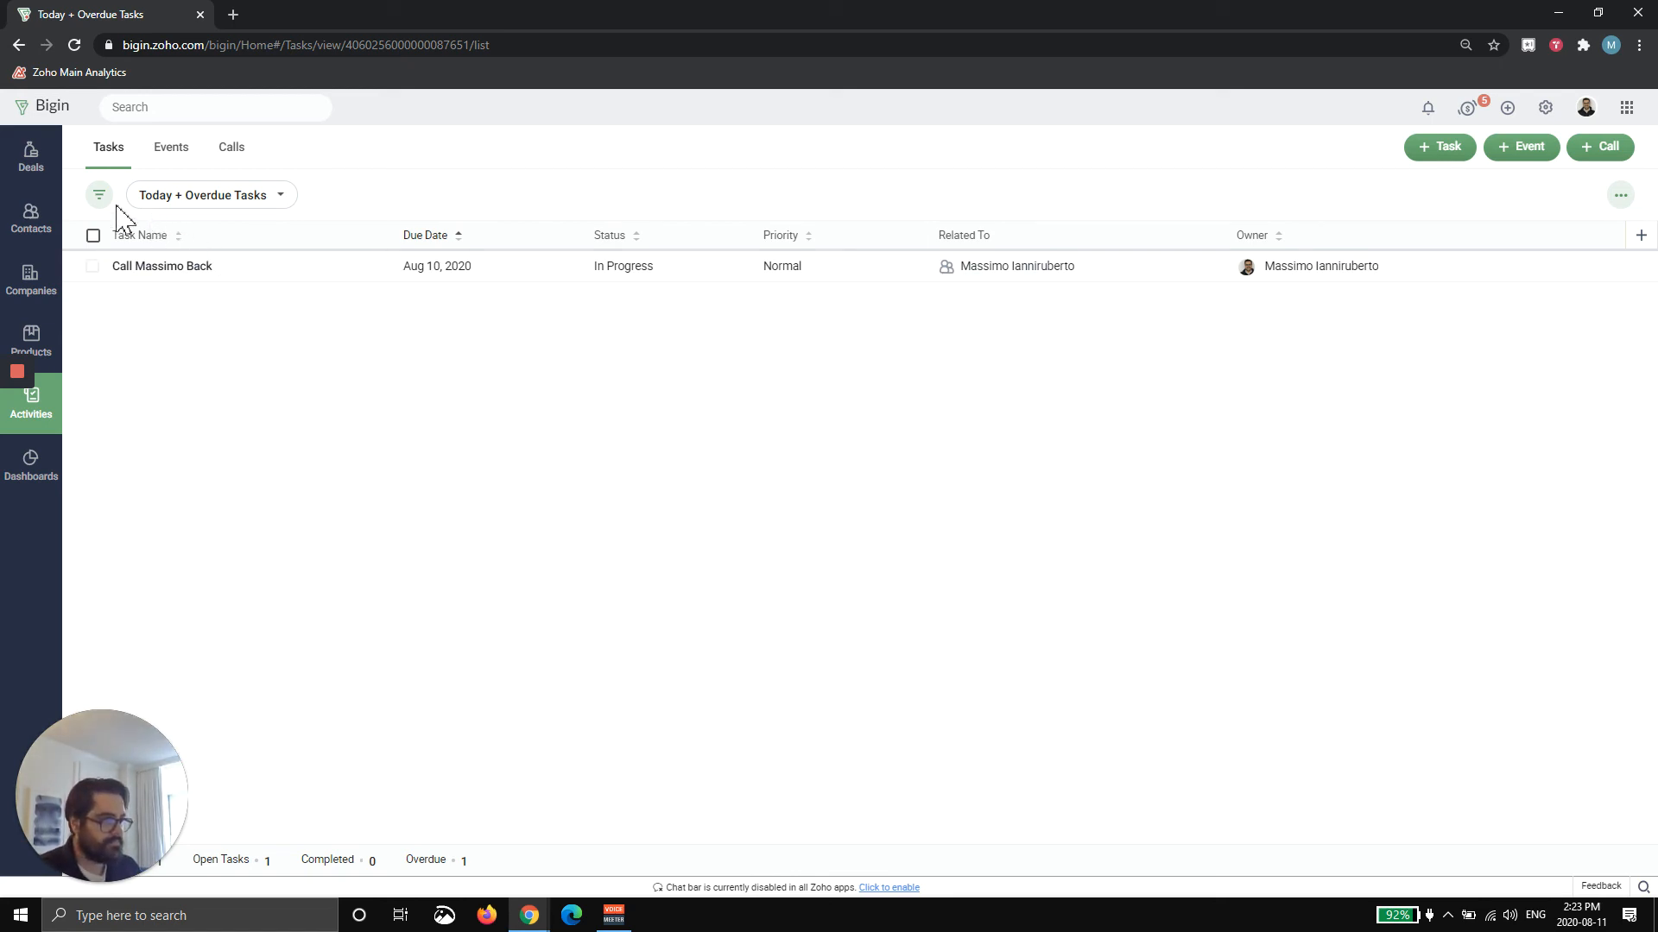
pyautogui.click(99, 195)
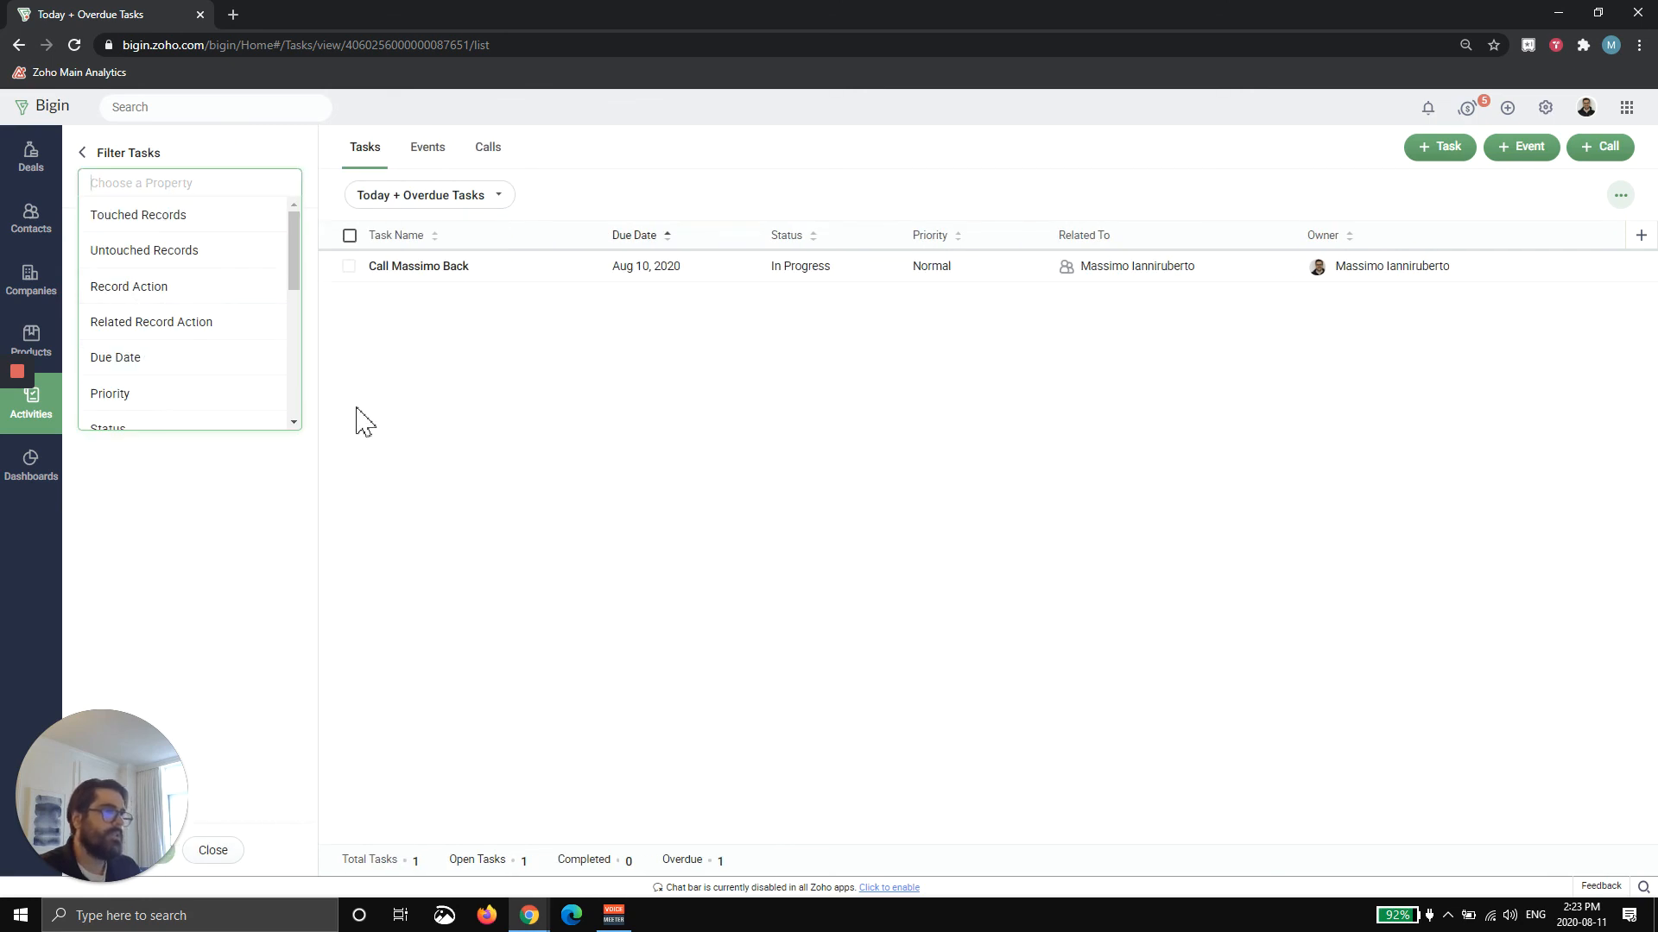
pyautogui.moveTo(200, 359)
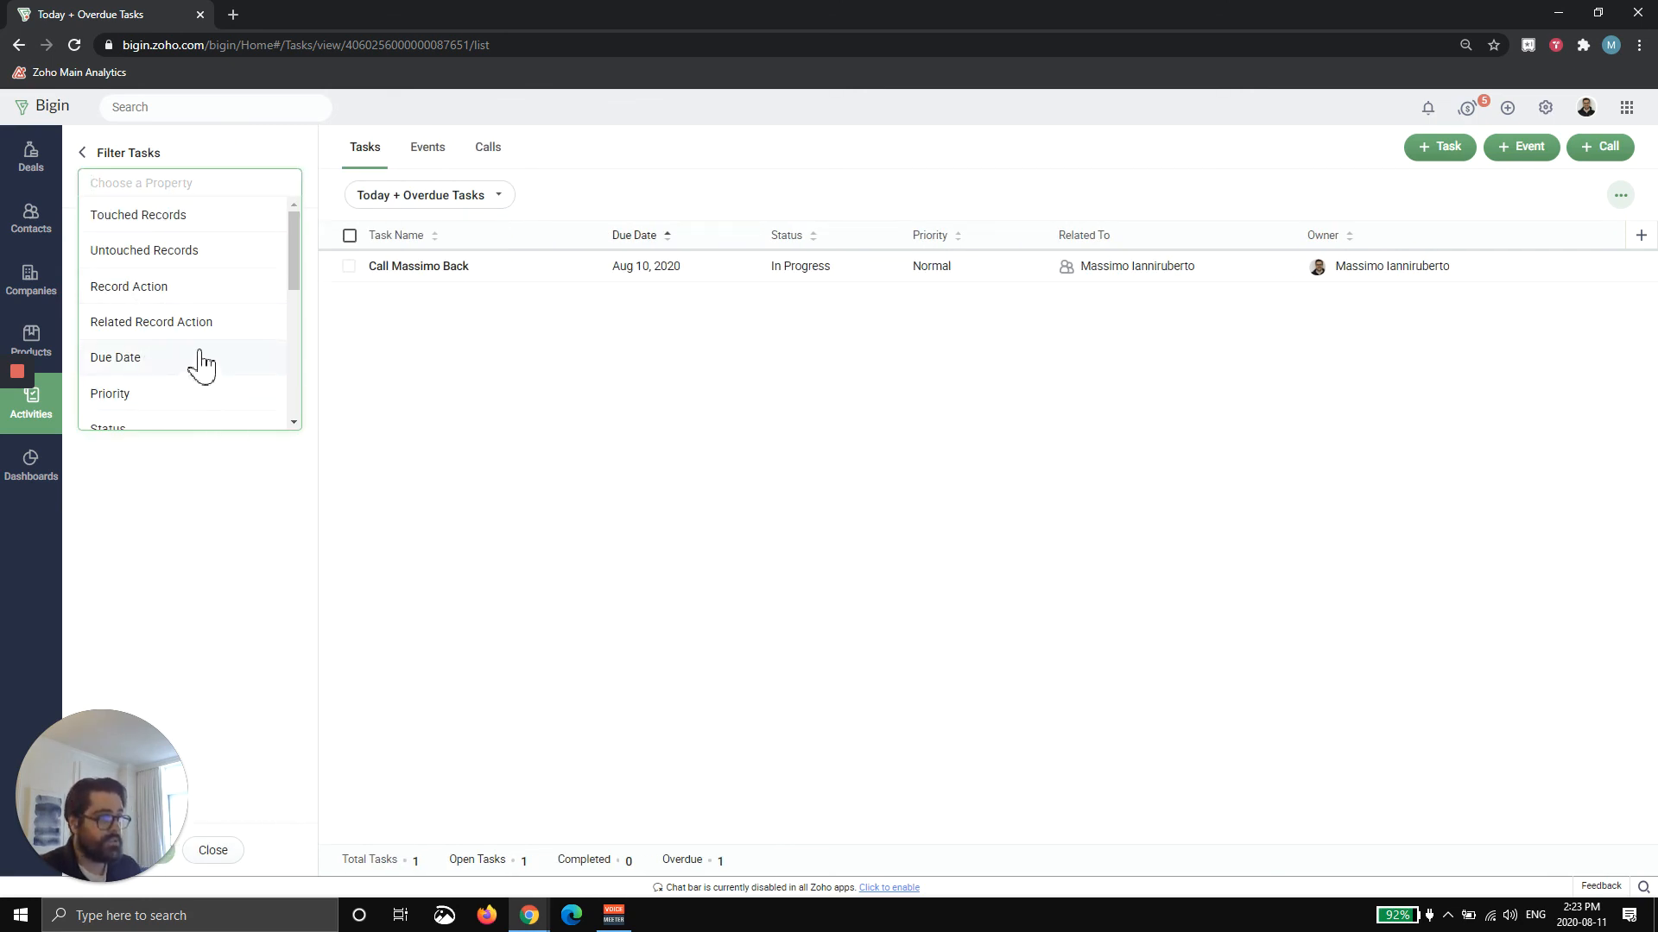
pyautogui.scroll(-3)
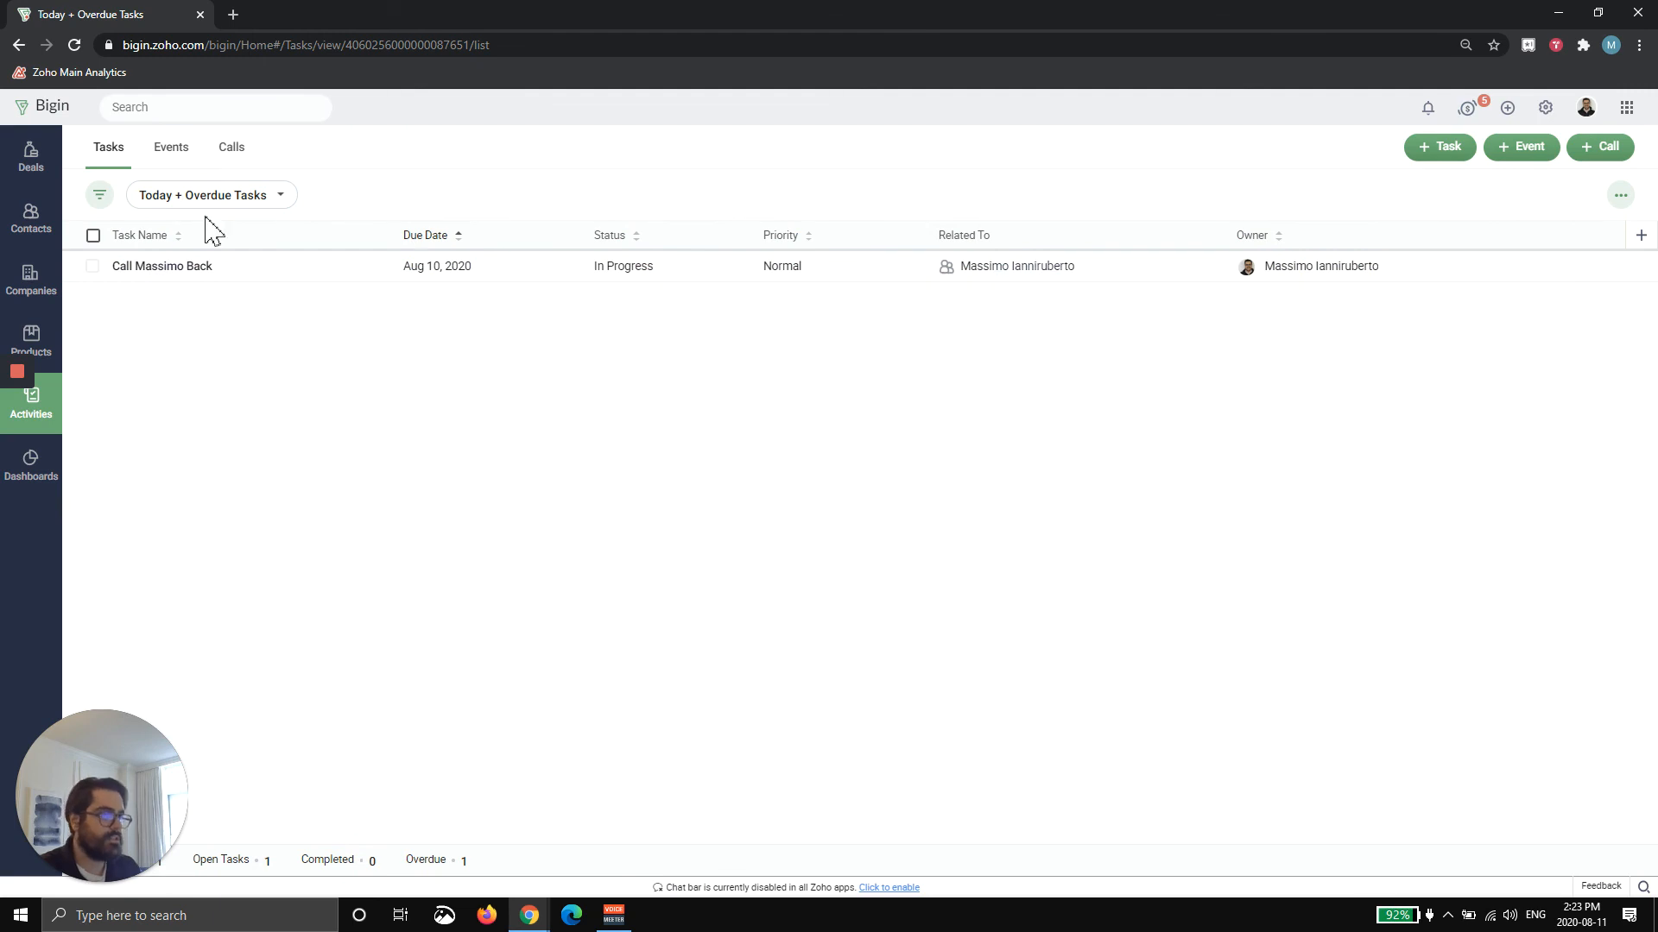
pyautogui.moveTo(254, 411)
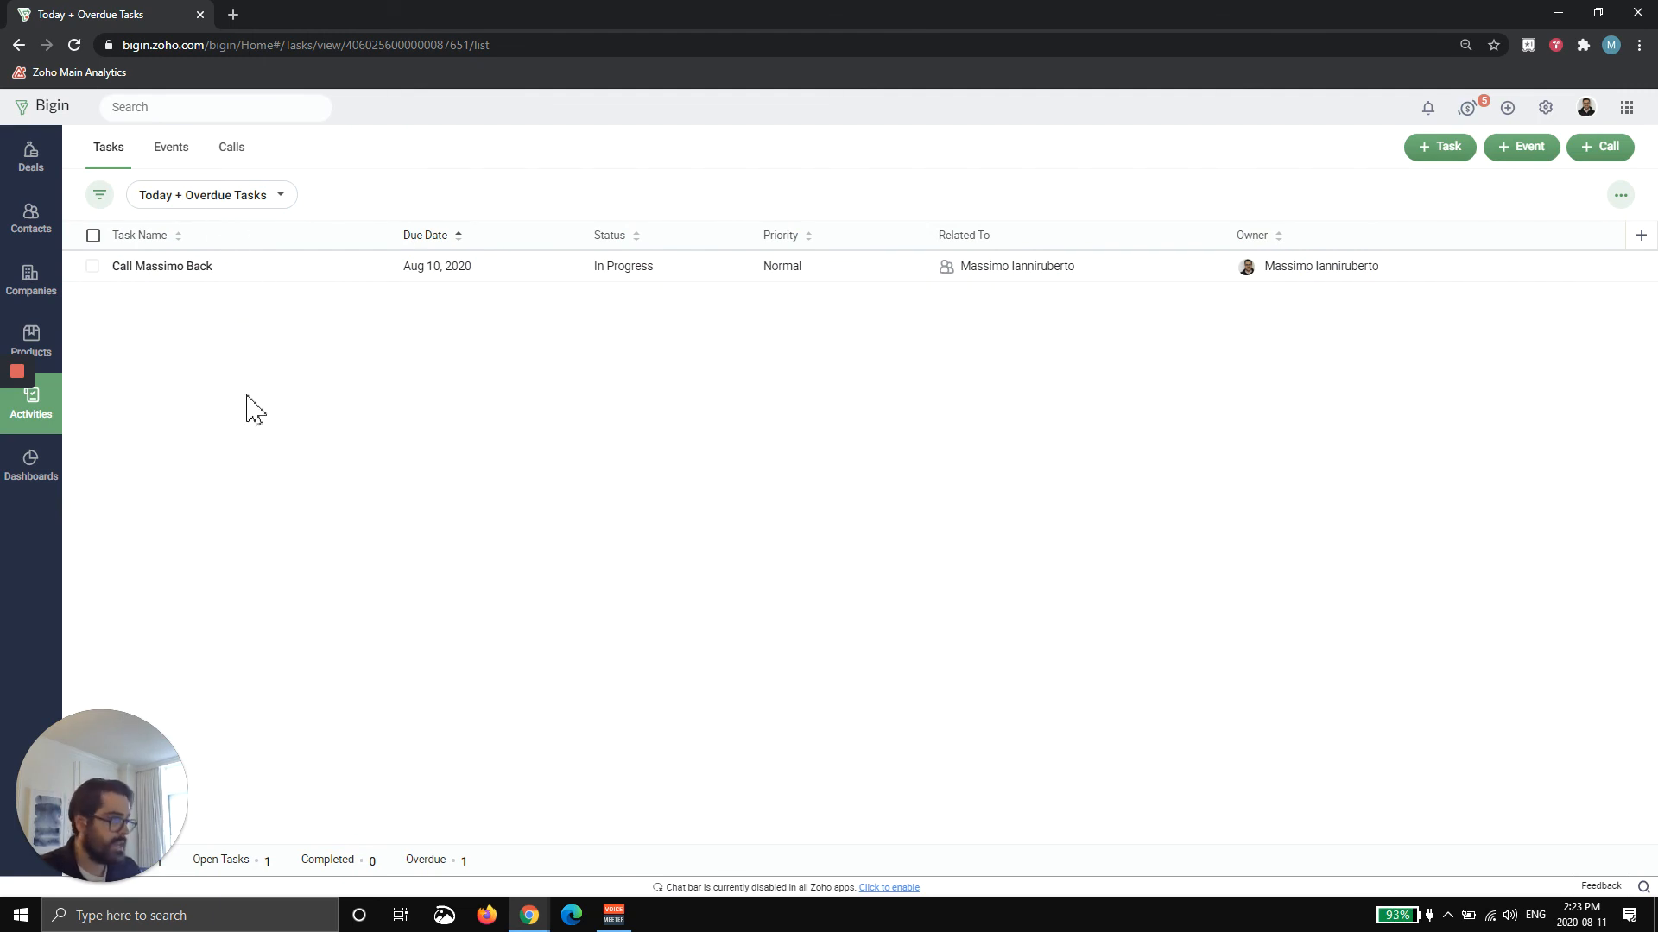